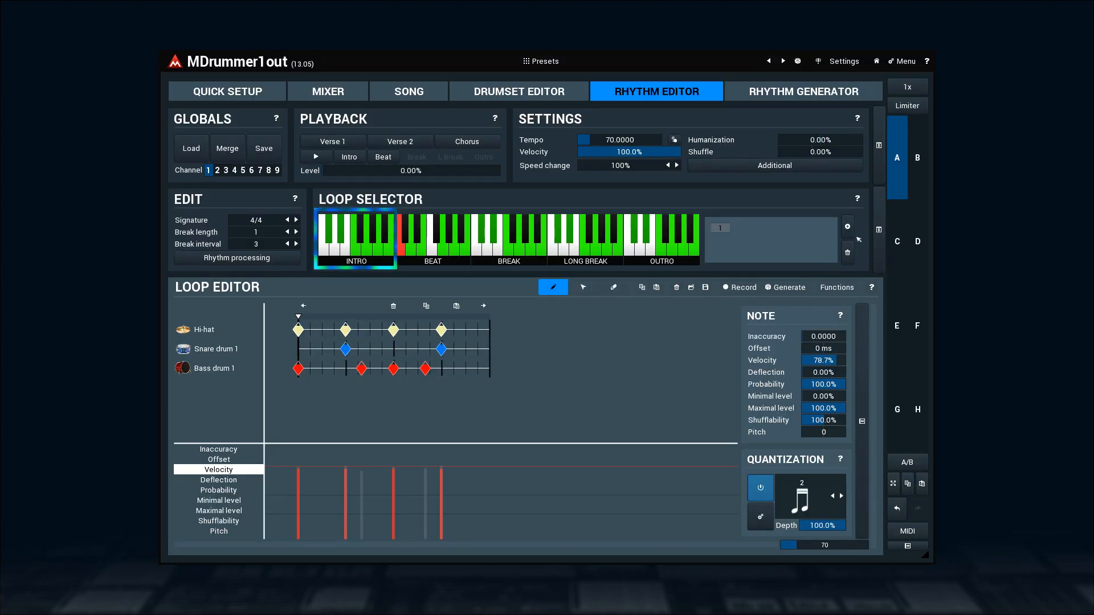
# - Audition several beat loops in turn, then load a break loop with tom and snare fills
pyautogui.click(433, 237)
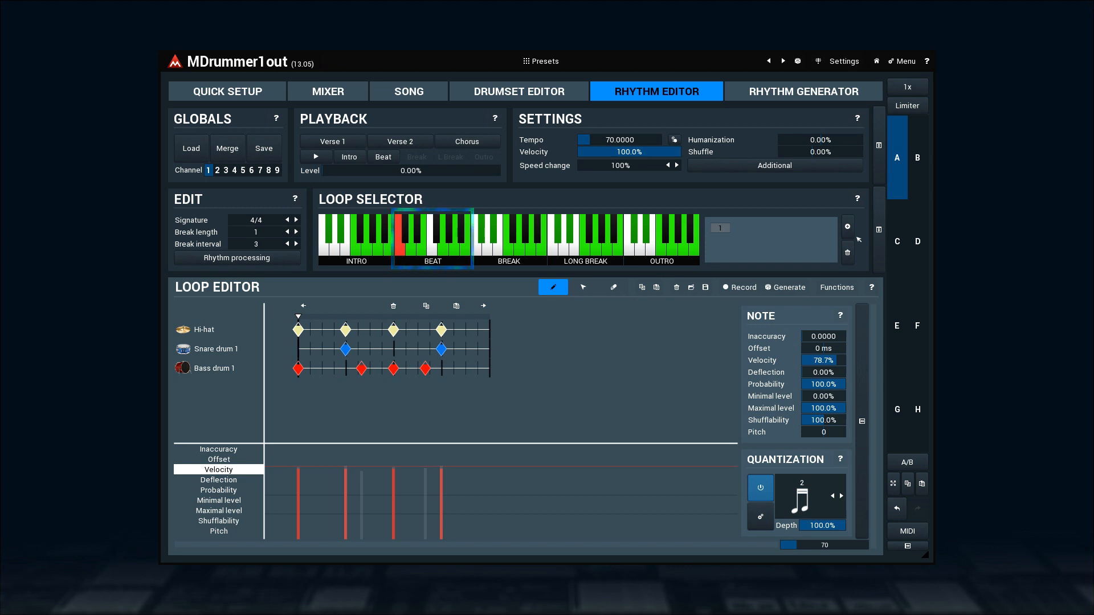
pyautogui.click(585, 237)
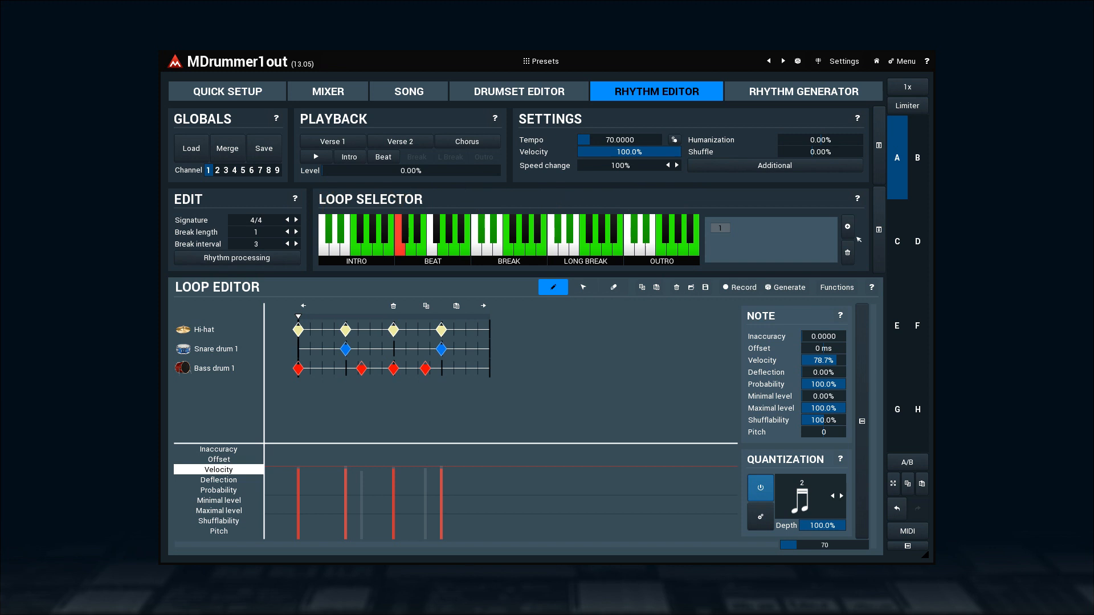
pyautogui.moveTo(519, 205)
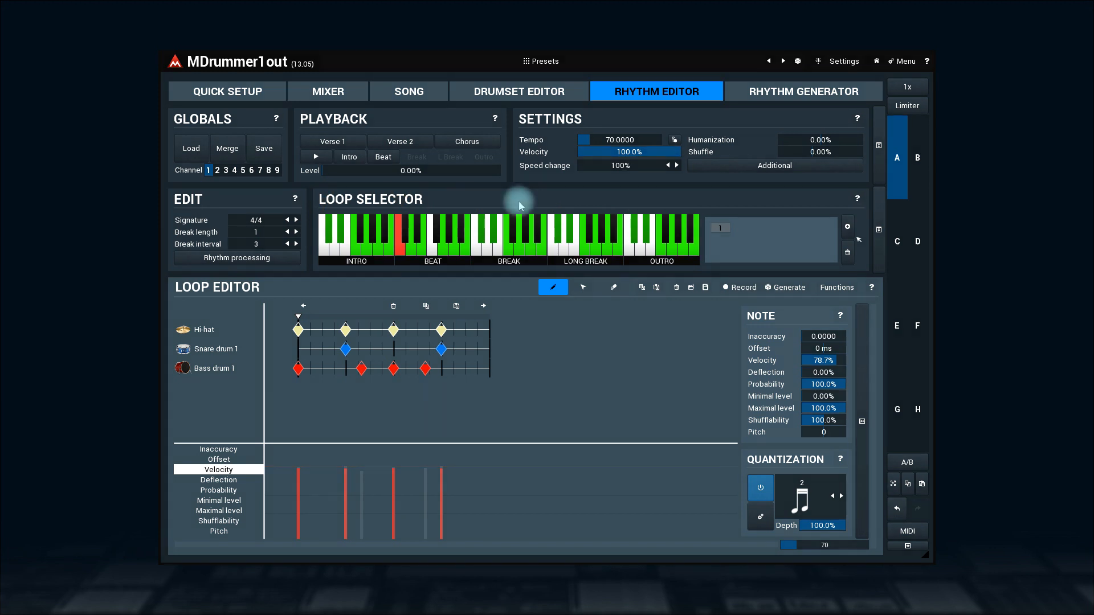
pyautogui.click(316, 157)
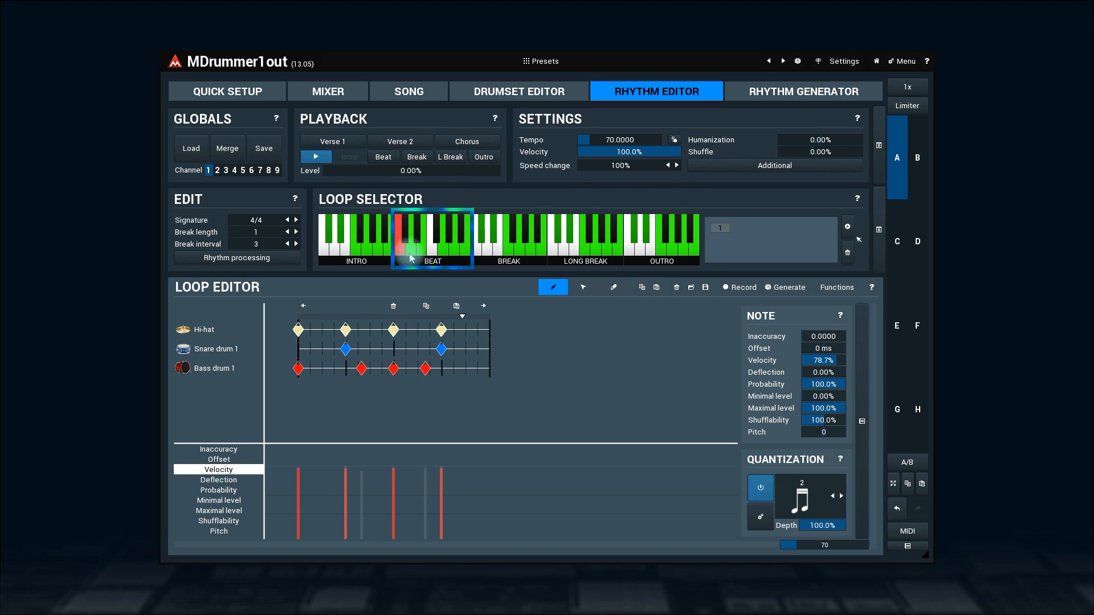
pyautogui.click(408, 241)
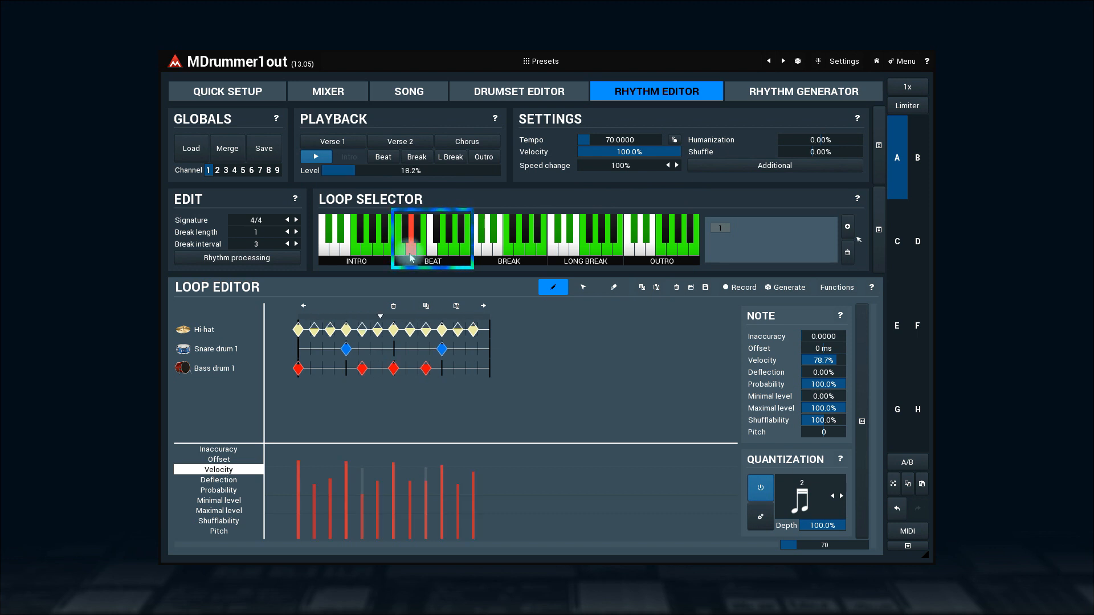
pyautogui.click(420, 240)
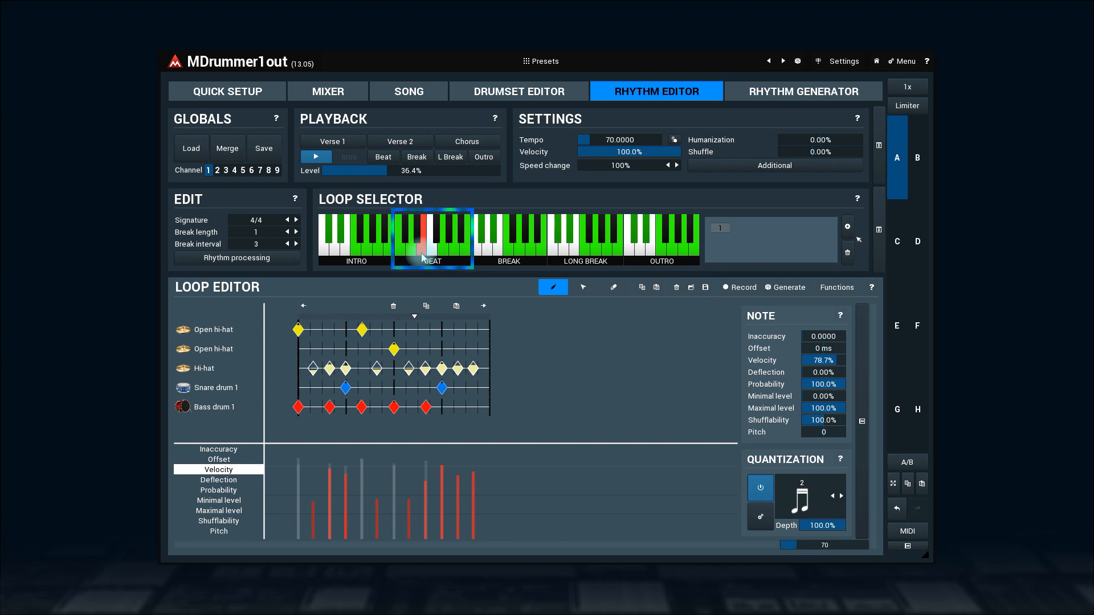
pyautogui.click(433, 251)
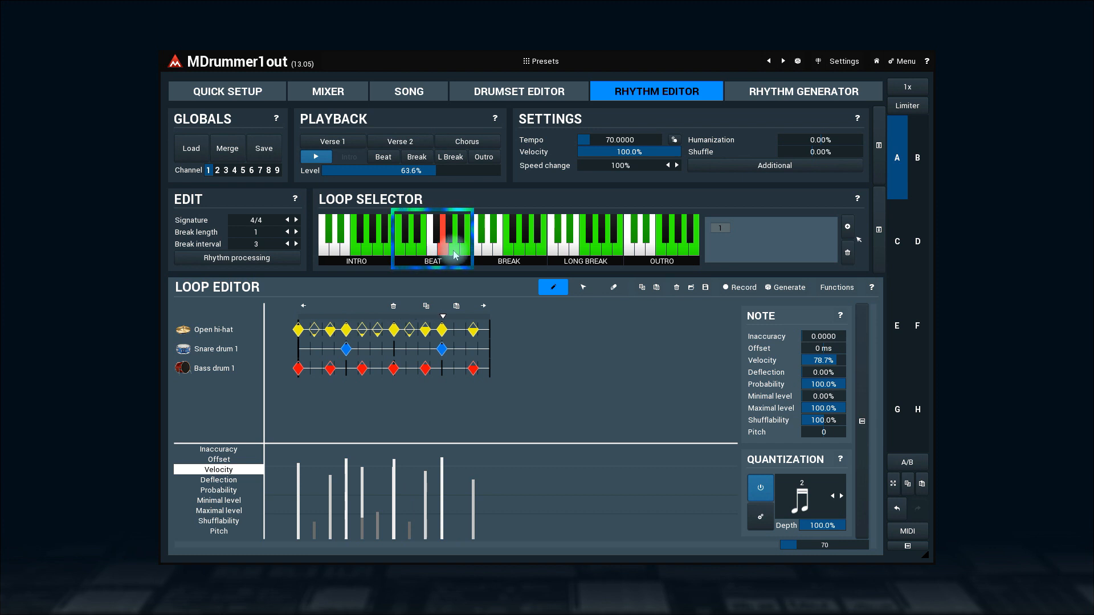
pyautogui.click(431, 250)
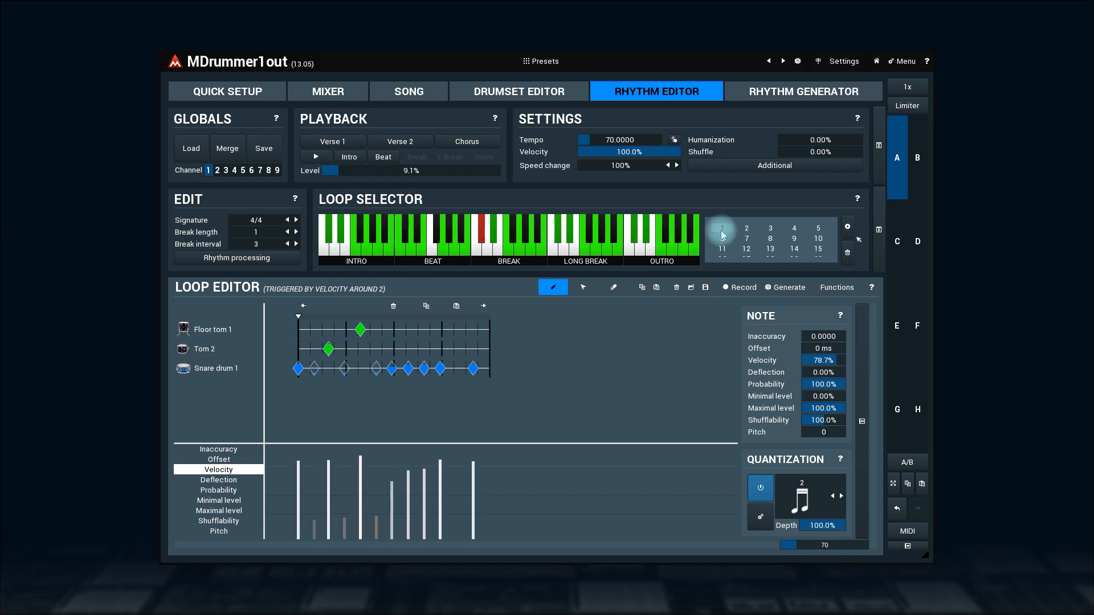
# - Load the break variation triggered by velocity around 13
pyautogui.click(745, 229)
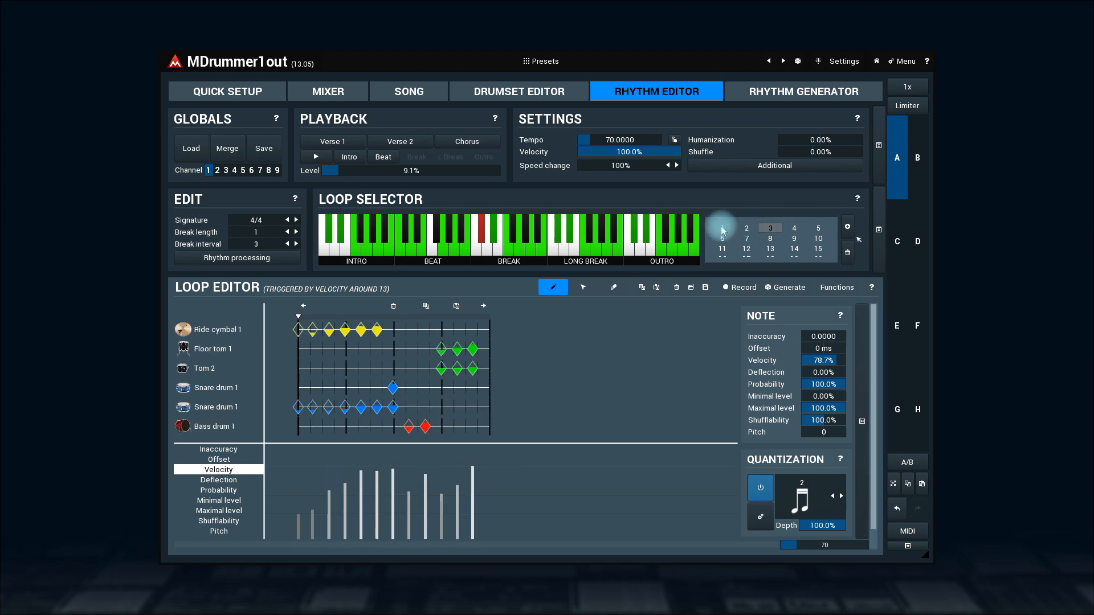
pyautogui.moveTo(545, 203)
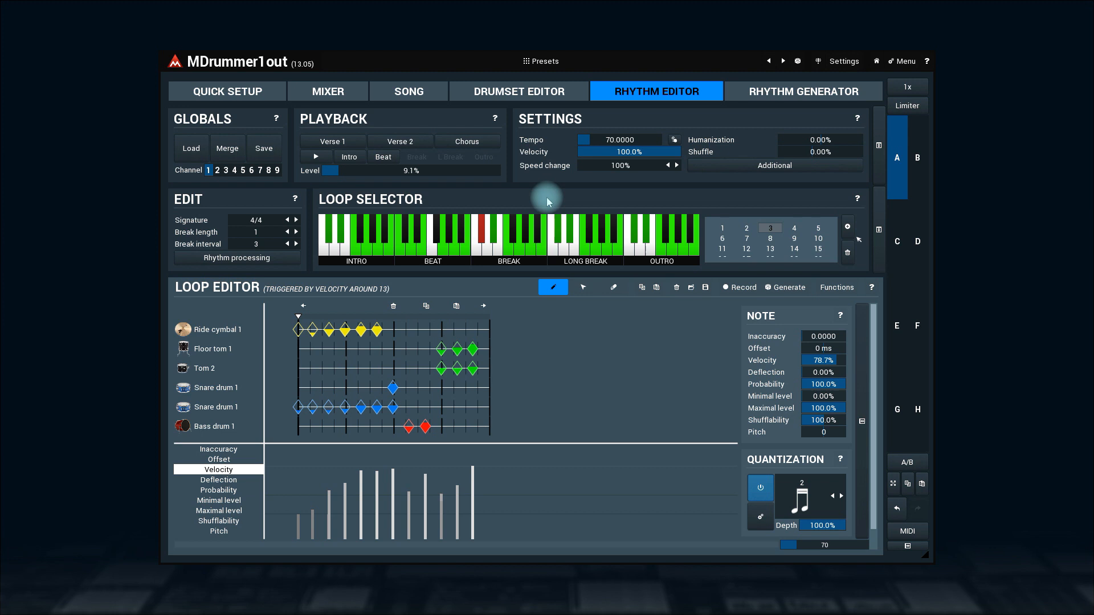
pyautogui.click(225, 91)
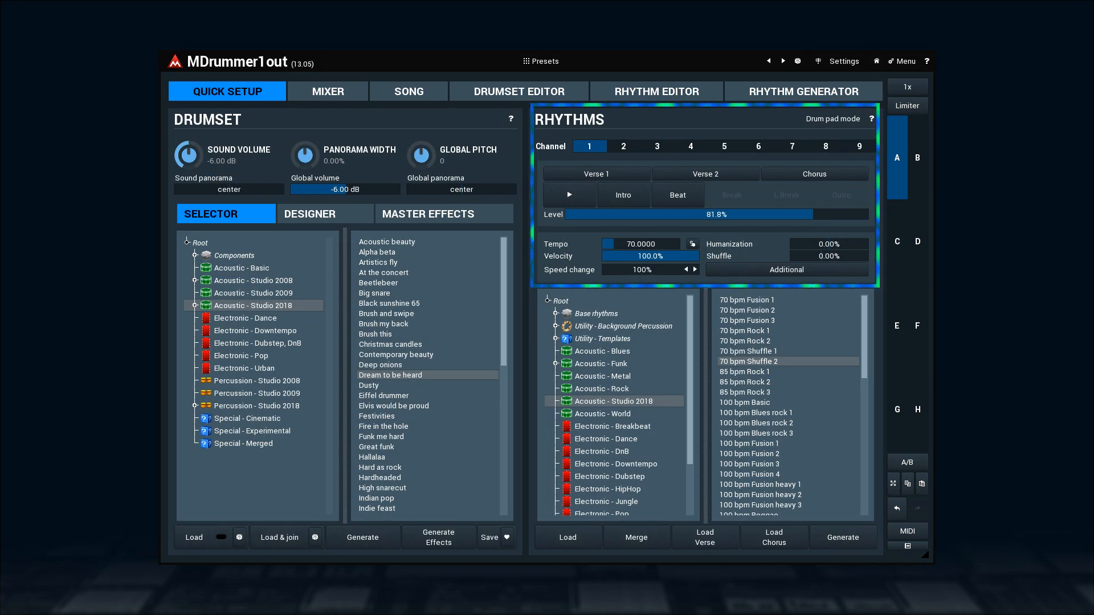
pyautogui.click(655, 91)
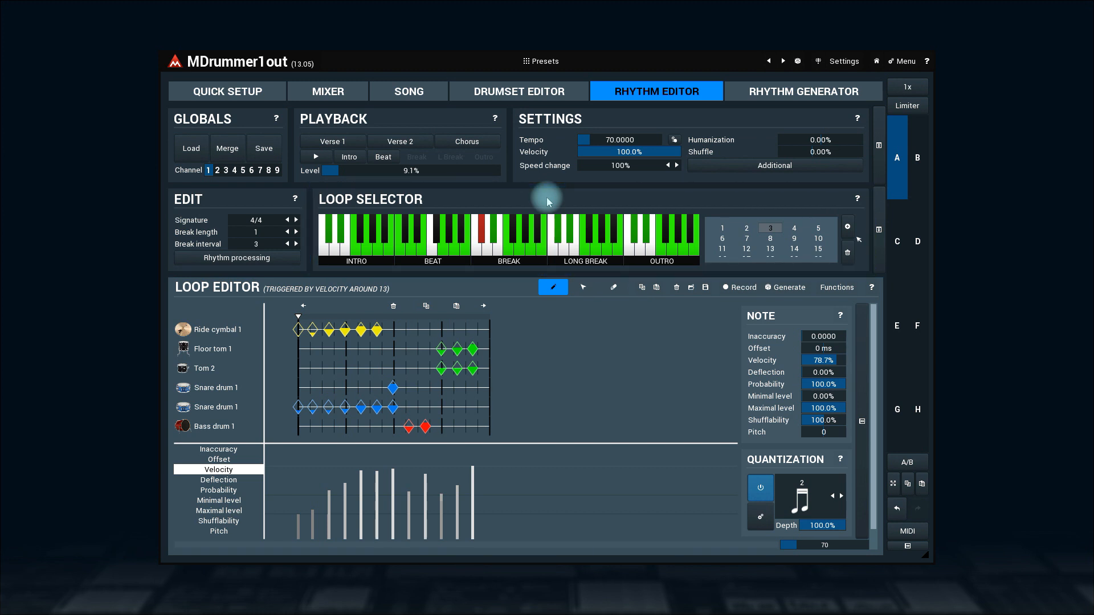
pyautogui.moveTo(532, 254)
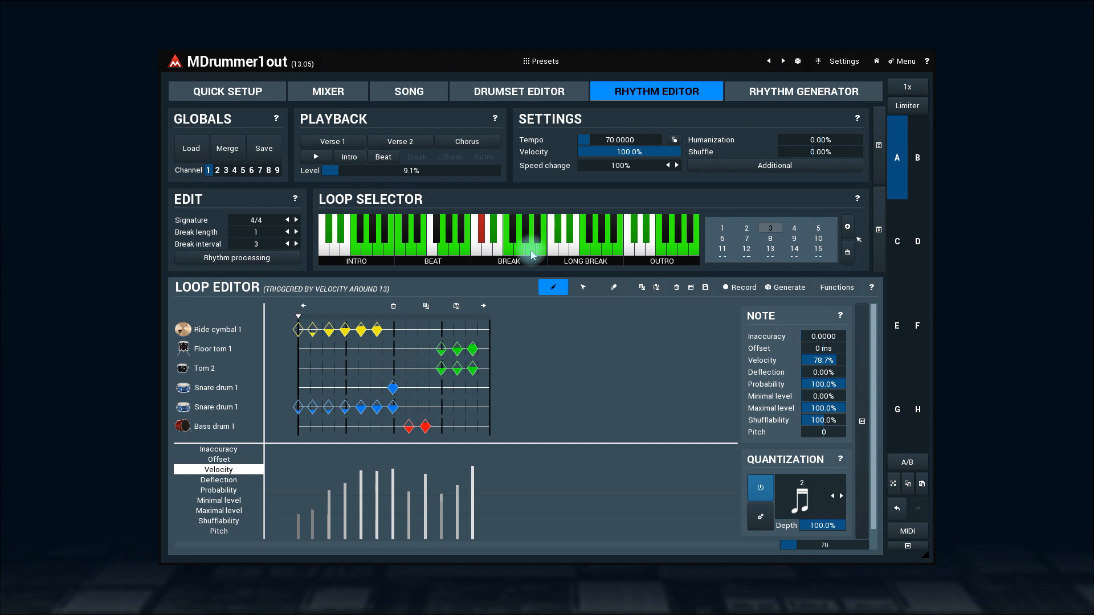
# - Audition a break loop and several of its velocity variations
pyautogui.click(519, 247)
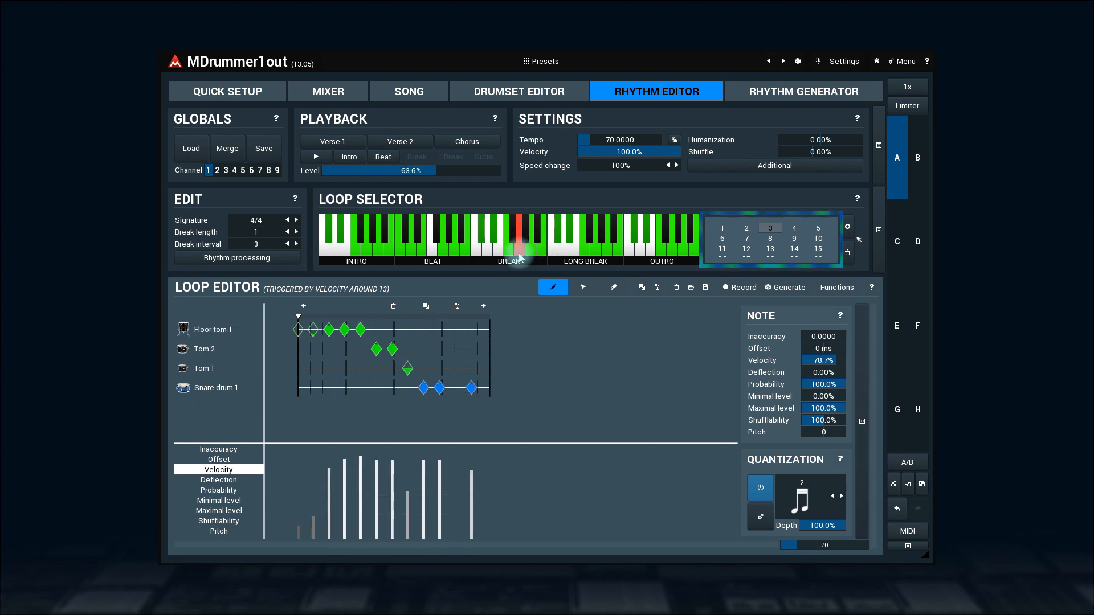
pyautogui.click(722, 229)
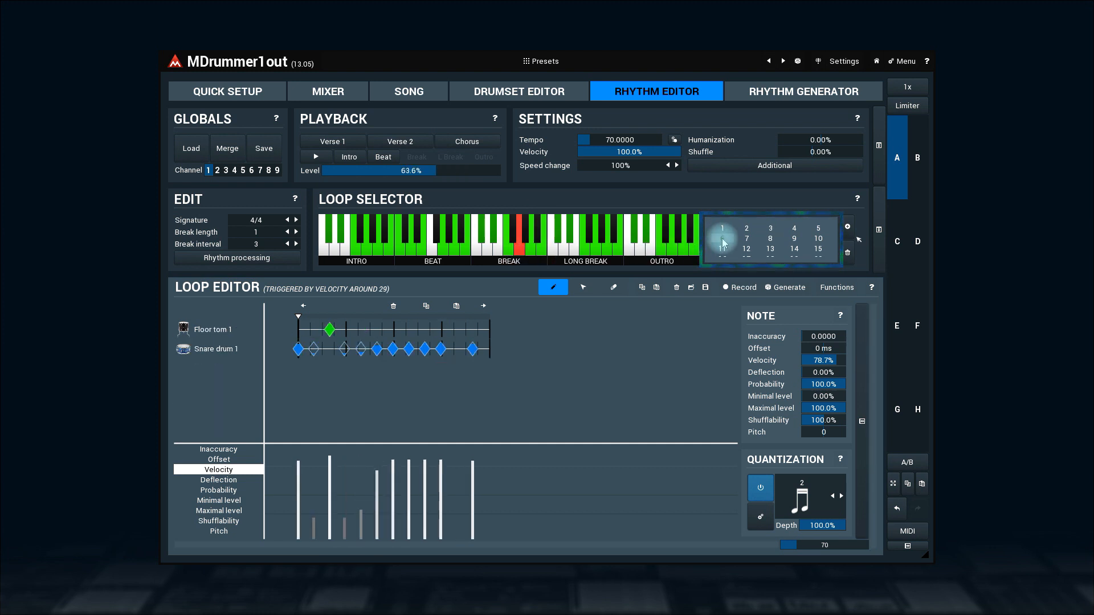
pyautogui.click(770, 236)
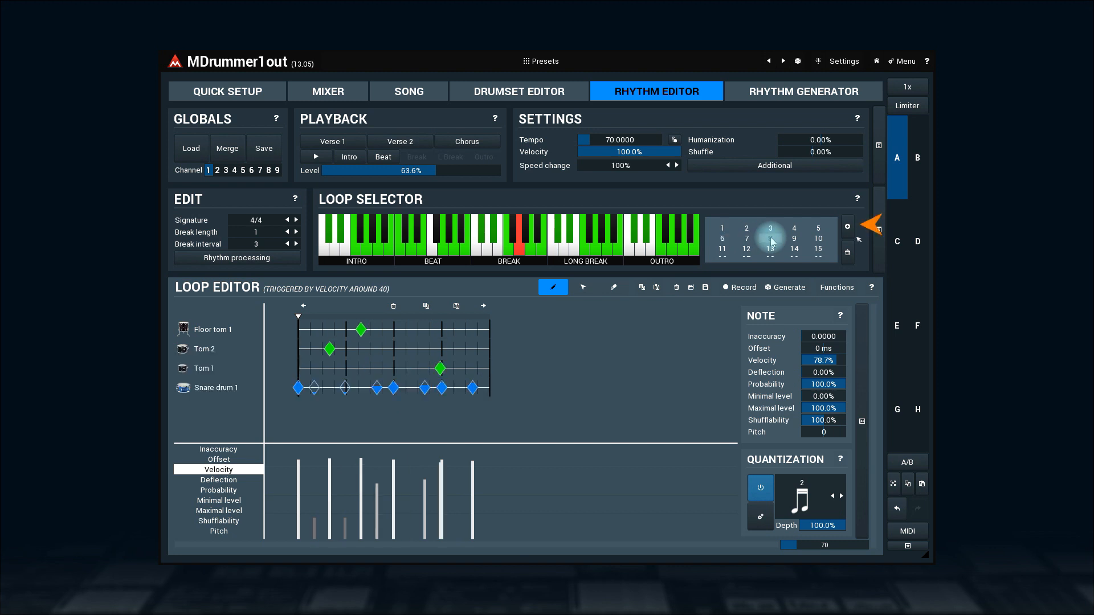
pyautogui.click(794, 240)
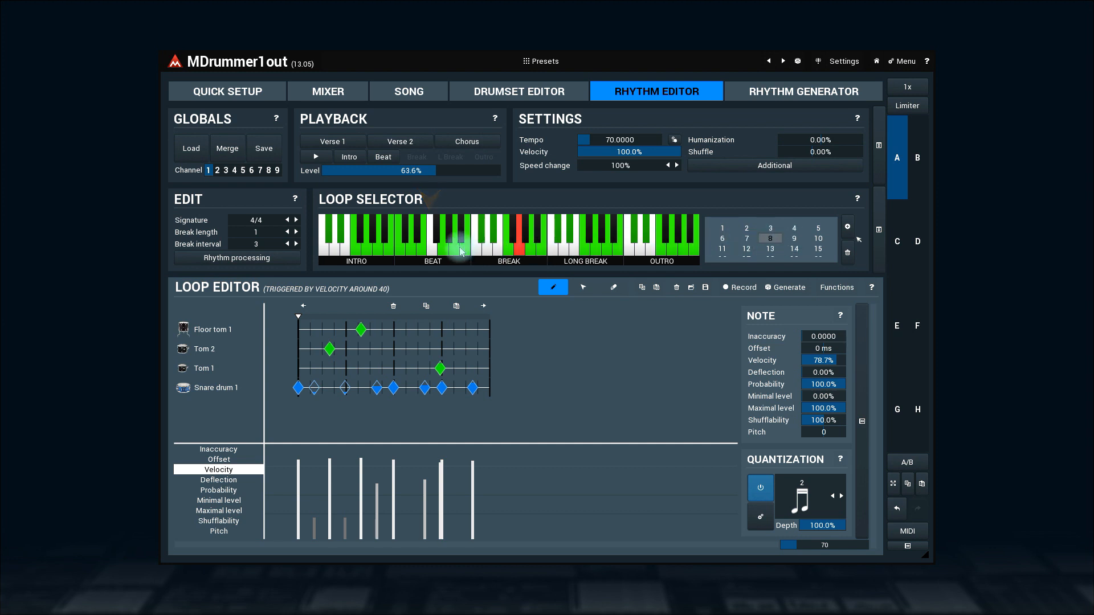
# - Load and play a few beat loops, ending on an open hi-hat, snare and bass drum beat, then stop
pyautogui.click(446, 240)
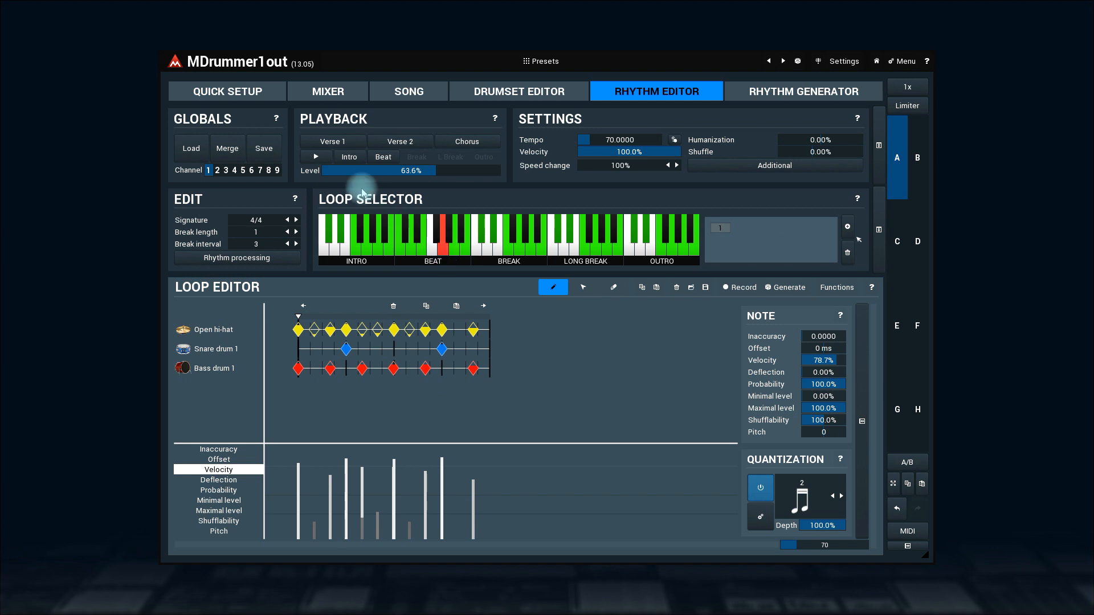
pyautogui.click(316, 156)
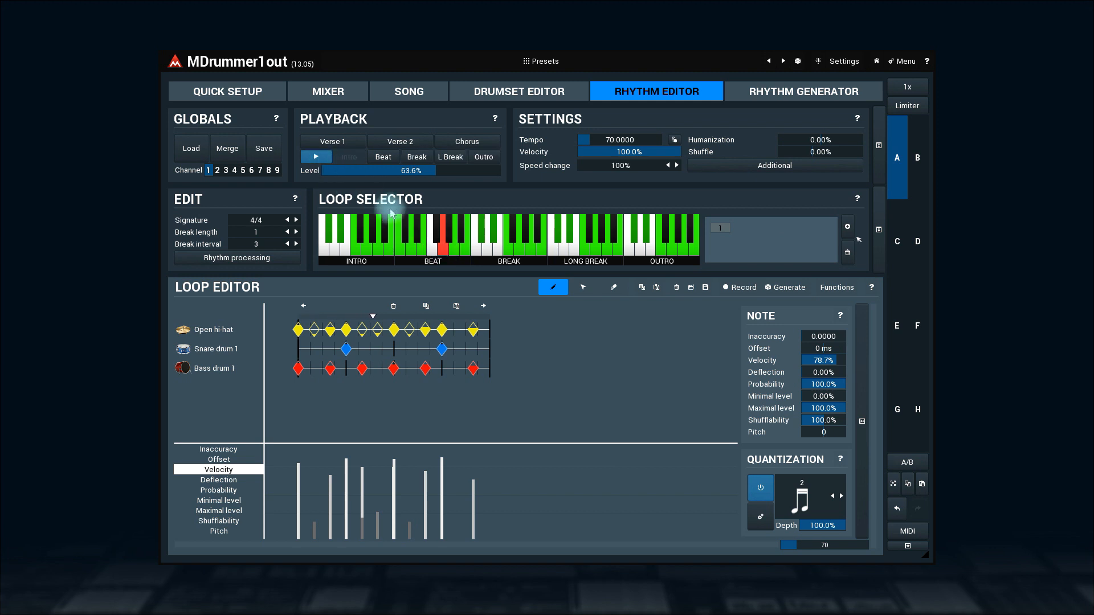
pyautogui.click(434, 241)
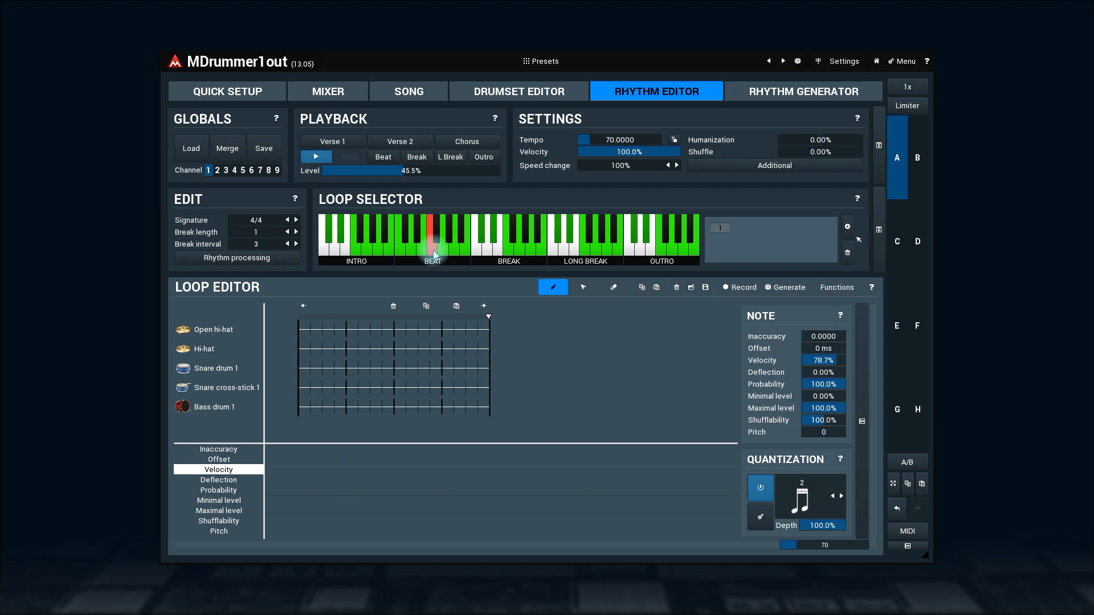
pyautogui.click(401, 230)
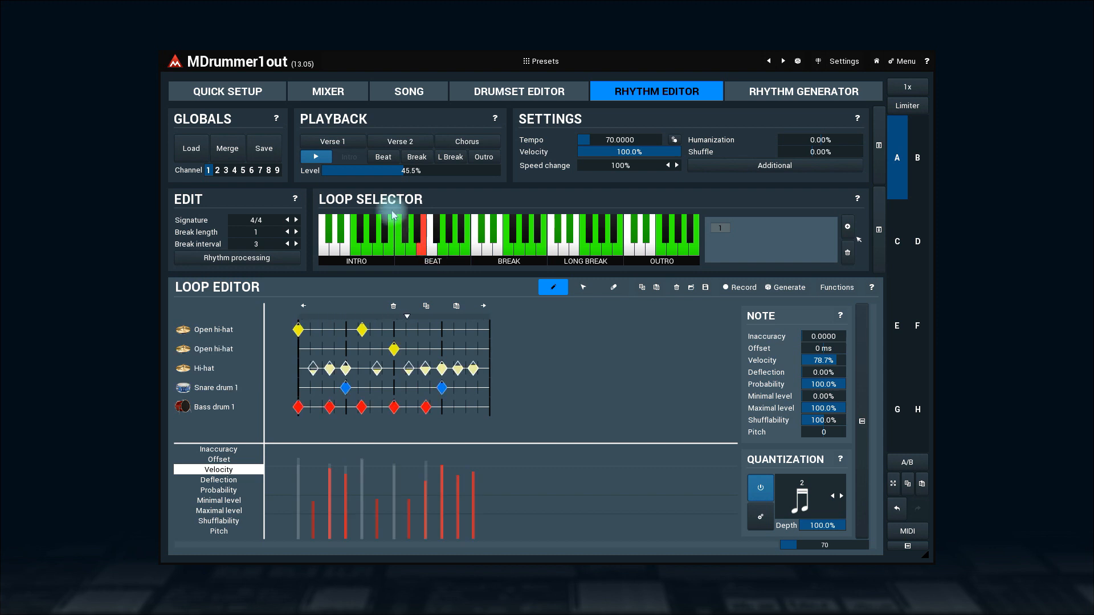
pyautogui.click(316, 157)
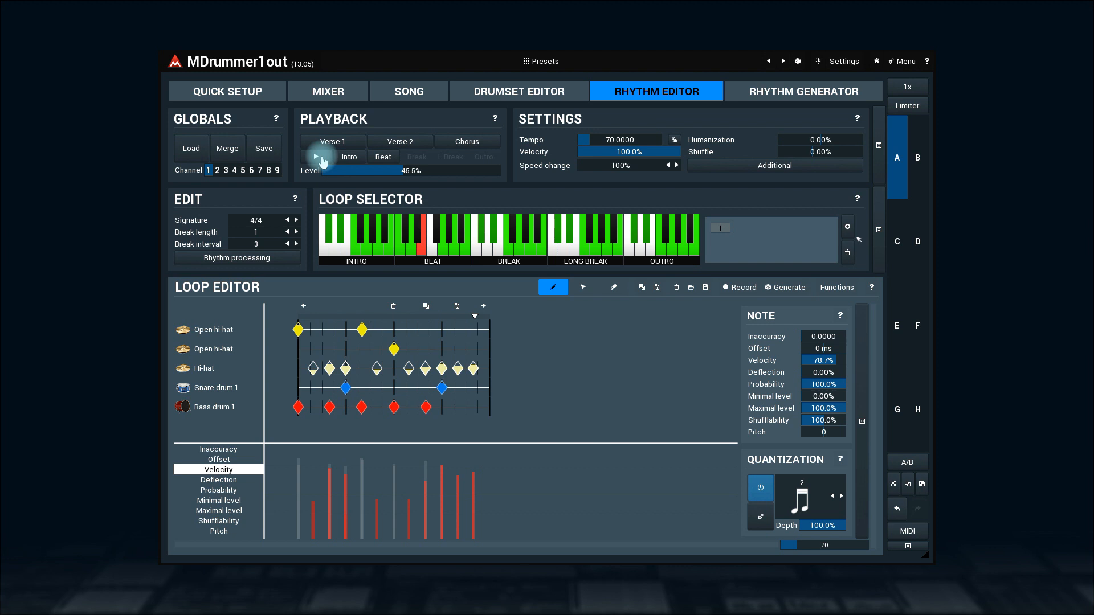
pyautogui.click(314, 156)
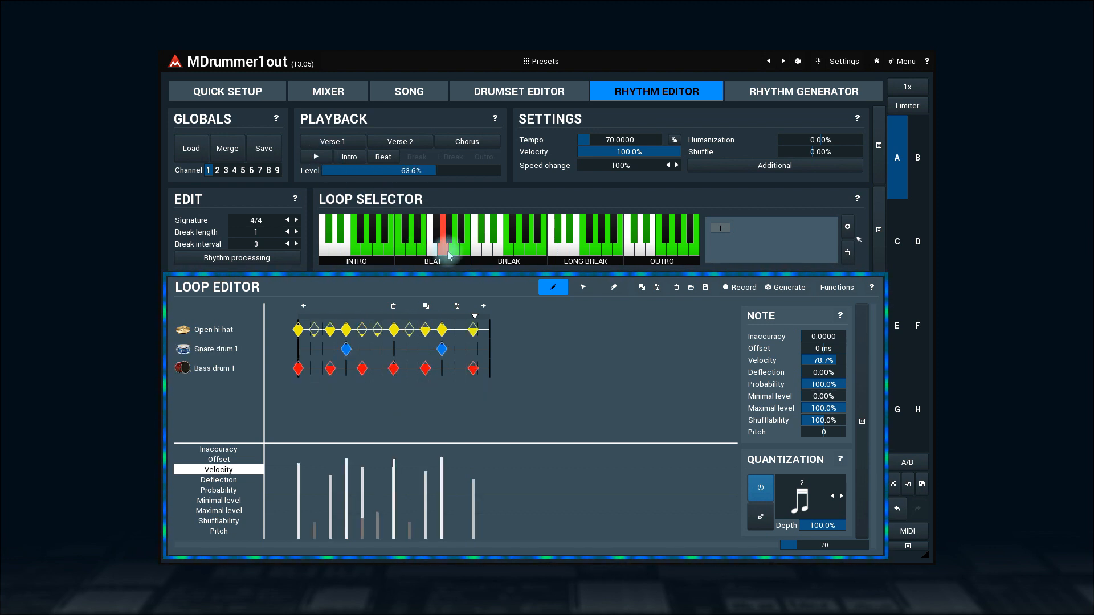
# - Select an empty beat loop with bass drum, snare, hi-hat and tom rows for editing
pyautogui.click(453, 247)
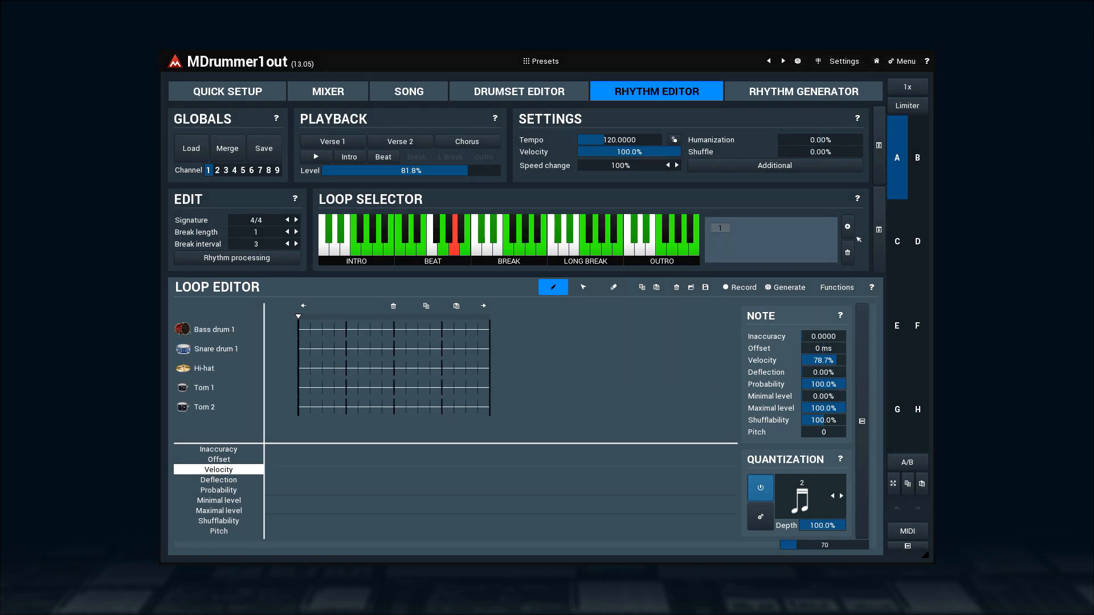
# - Show the hi-hat row options and select all bass drum notes in the loop grid
pyautogui.scroll(-3)
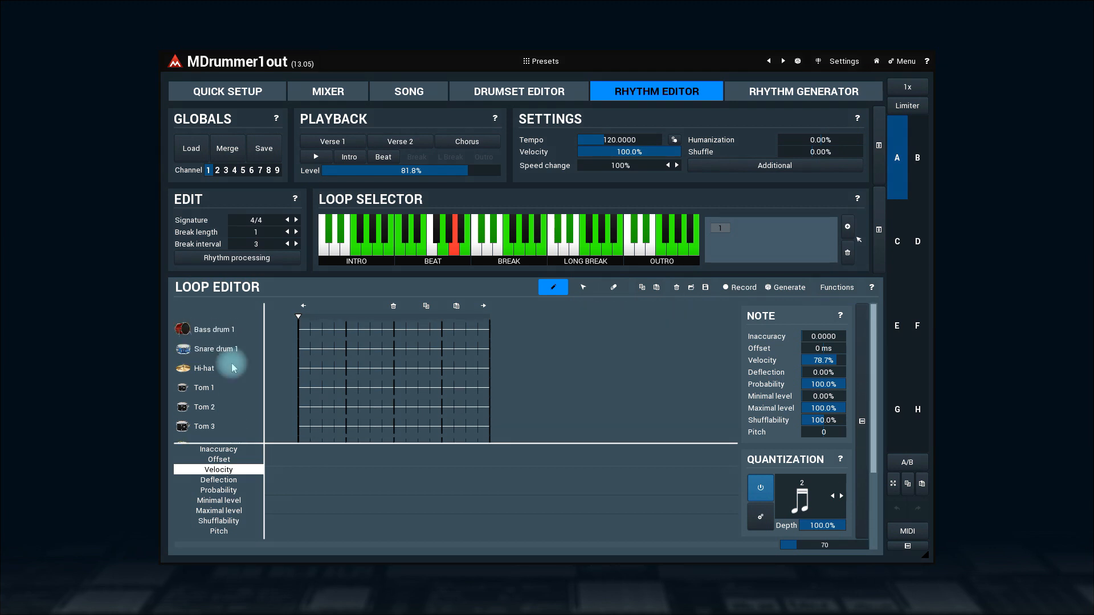
pyautogui.rightClick(205, 368)
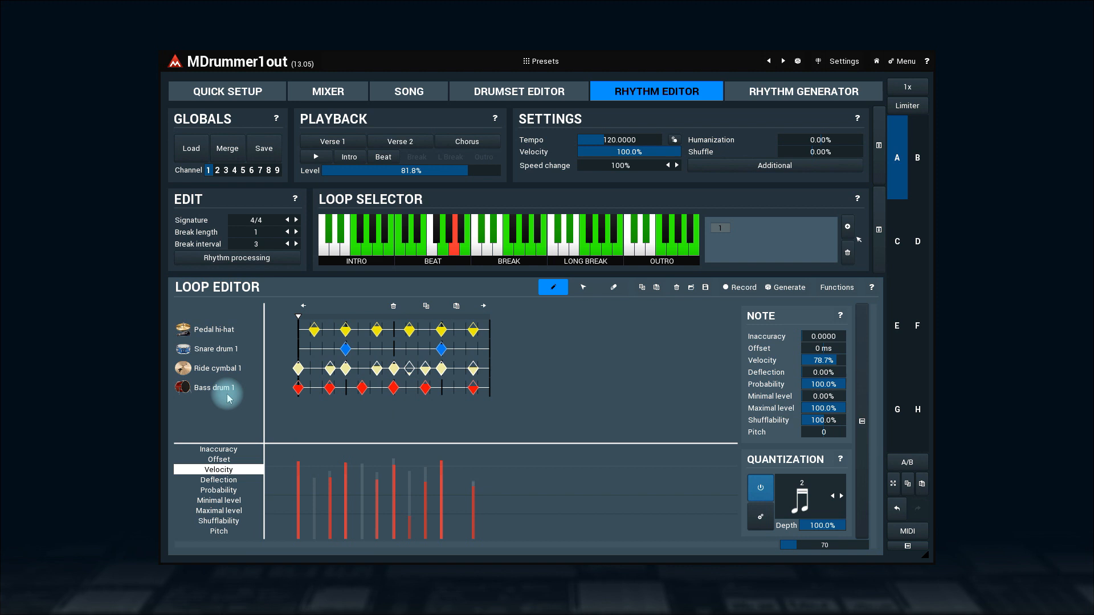
pyautogui.click(214, 387)
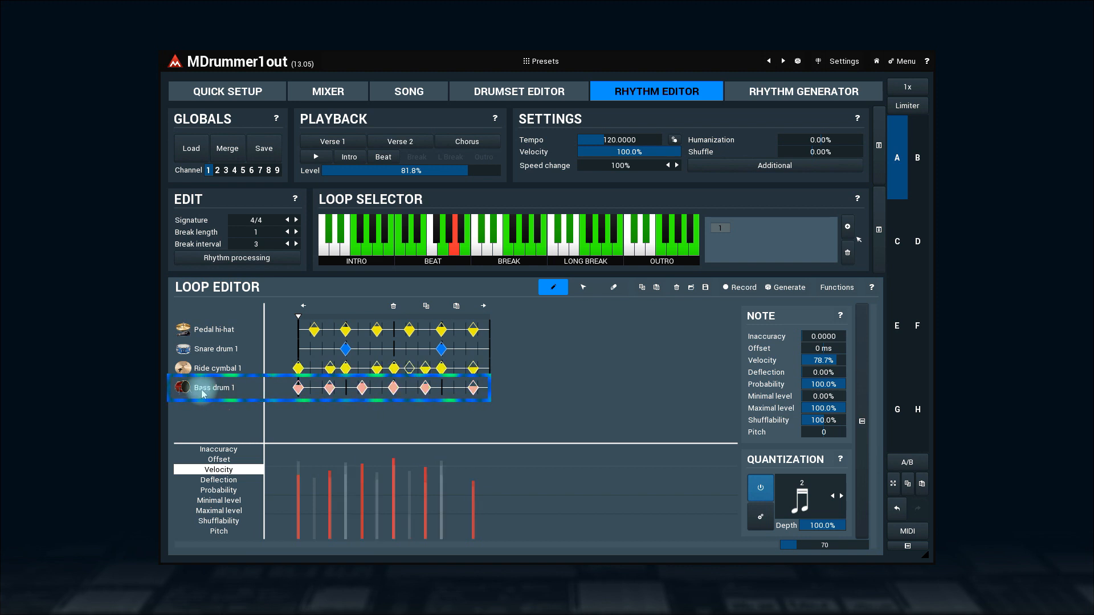
pyautogui.click(214, 387)
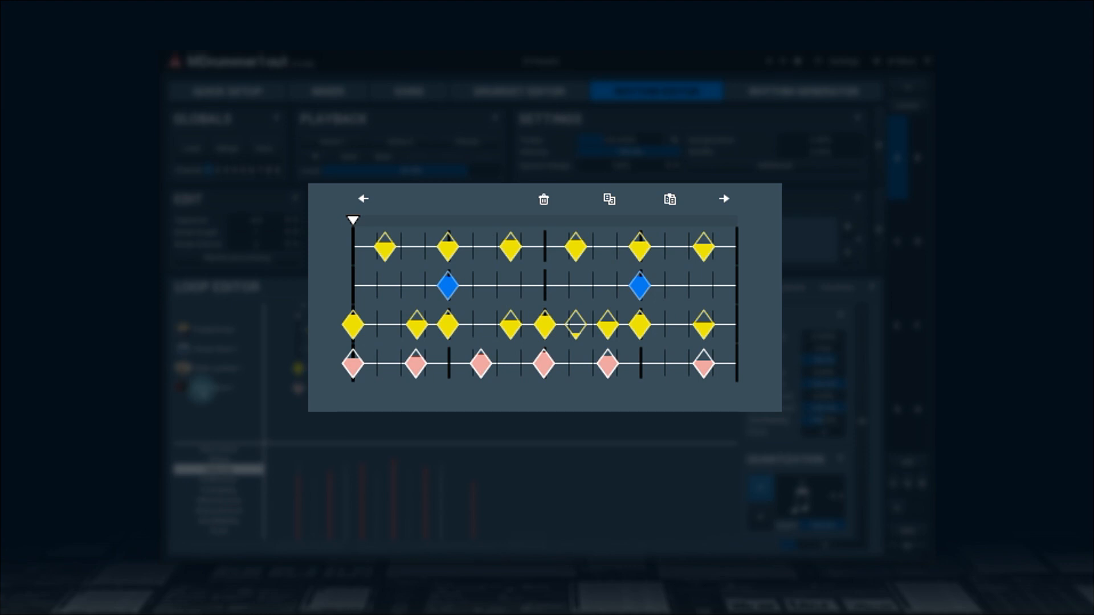
# - Load the earlier beat loop of open hi-hats, hi-hat, snare and bass drum
pyautogui.click(576, 325)
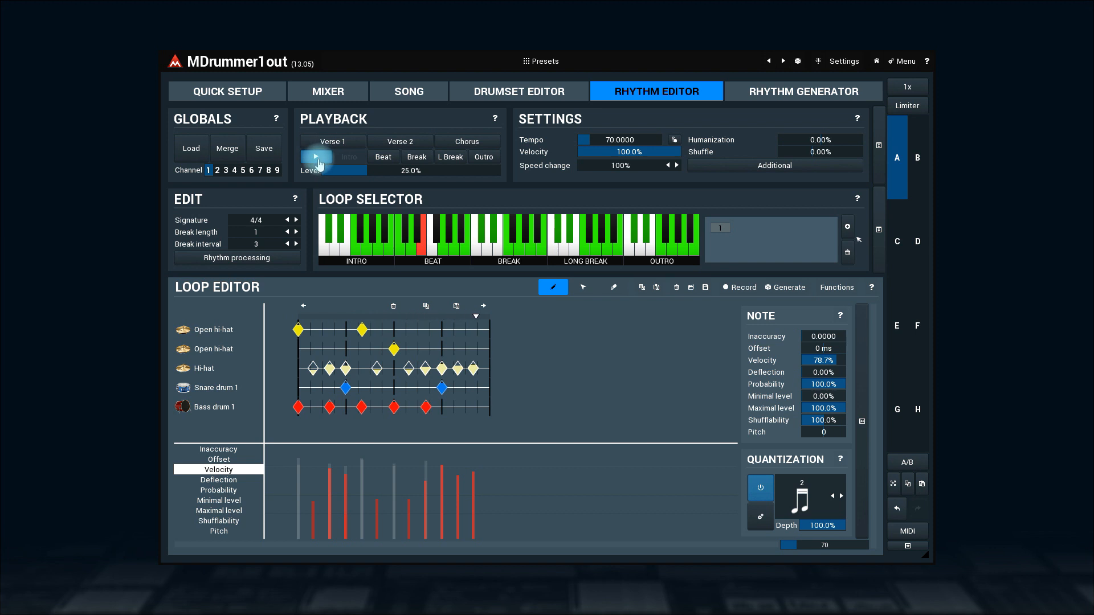
# - Stop loop playback and look at the Quantization panel
pyautogui.click(316, 156)
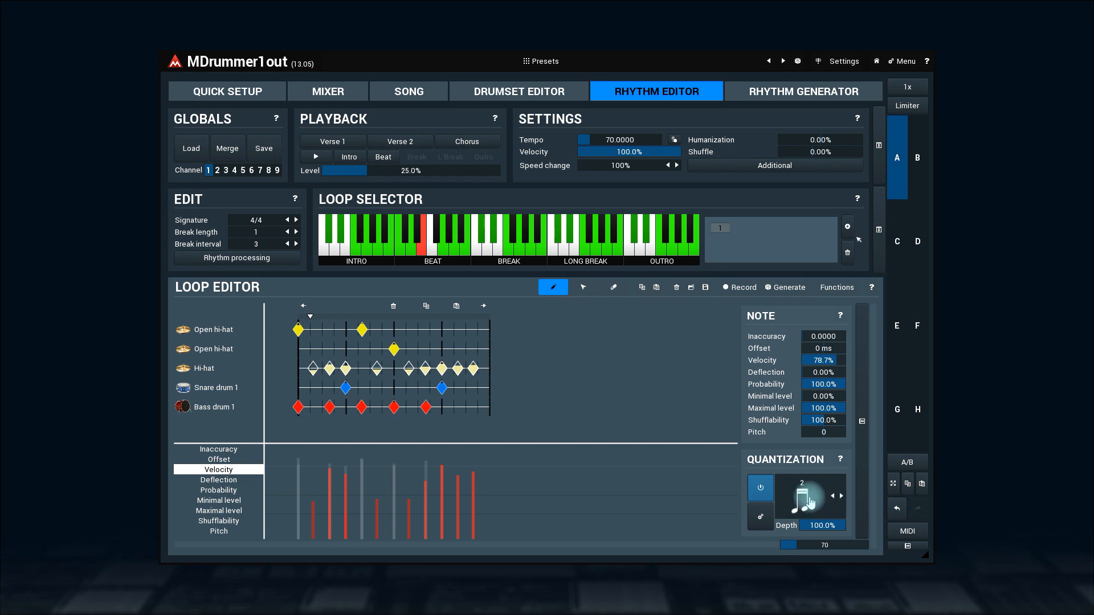
pyautogui.click(823, 497)
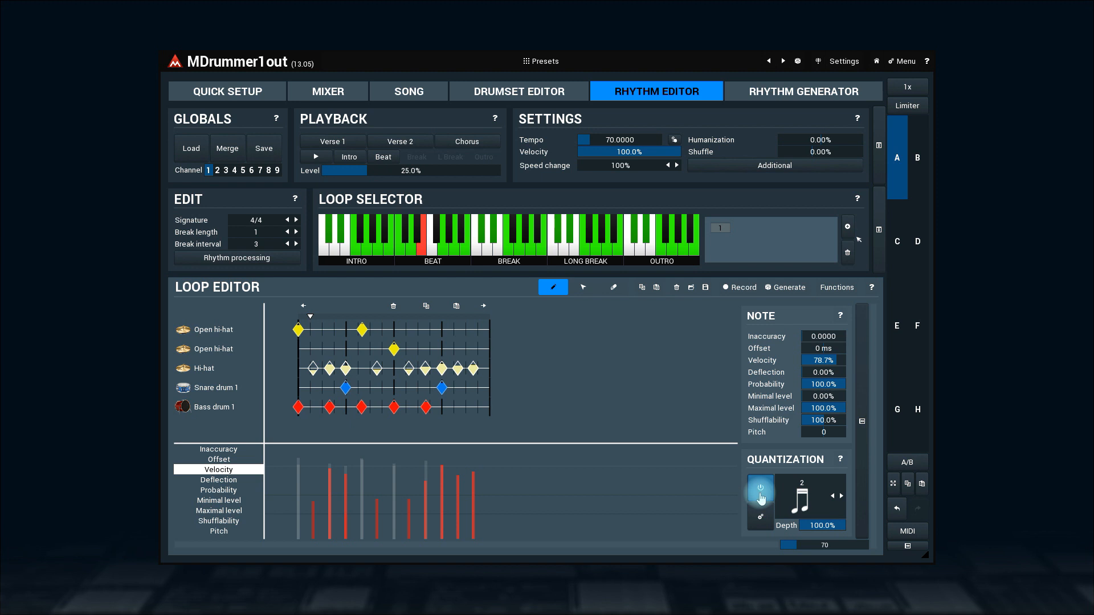
pyautogui.click(760, 520)
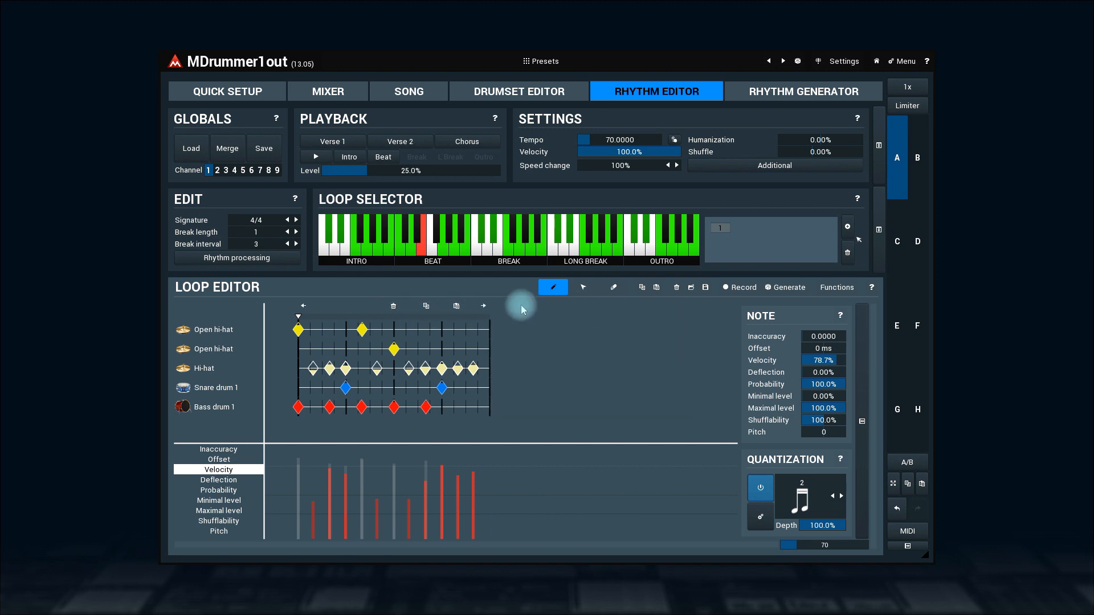
pyautogui.moveTo(483, 307)
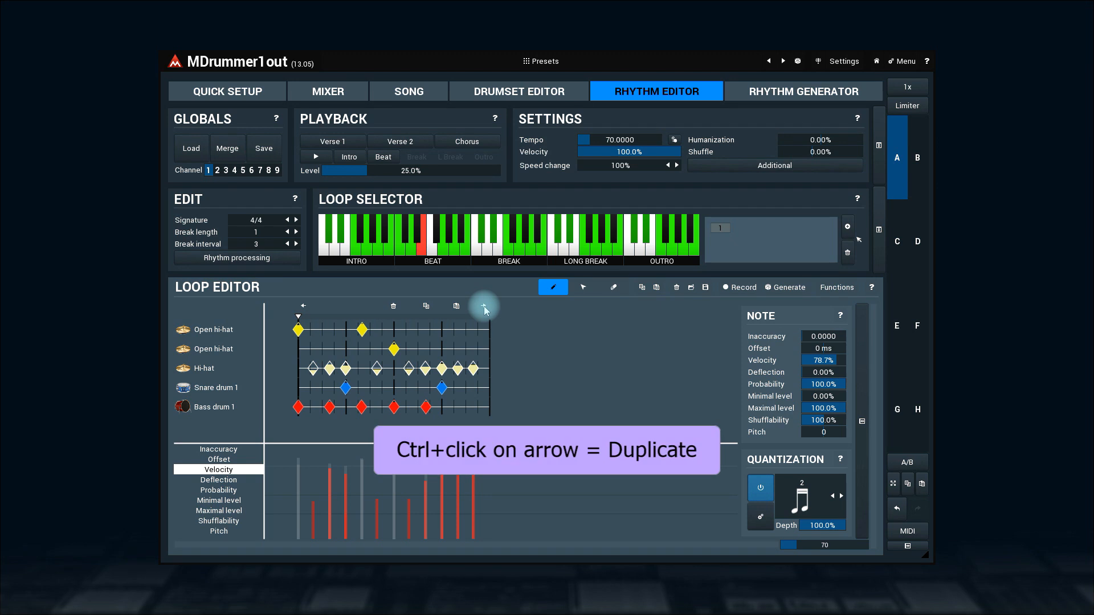
# - Select a hi-hat note in the loop grid for group editing
pyautogui.click(484, 307)
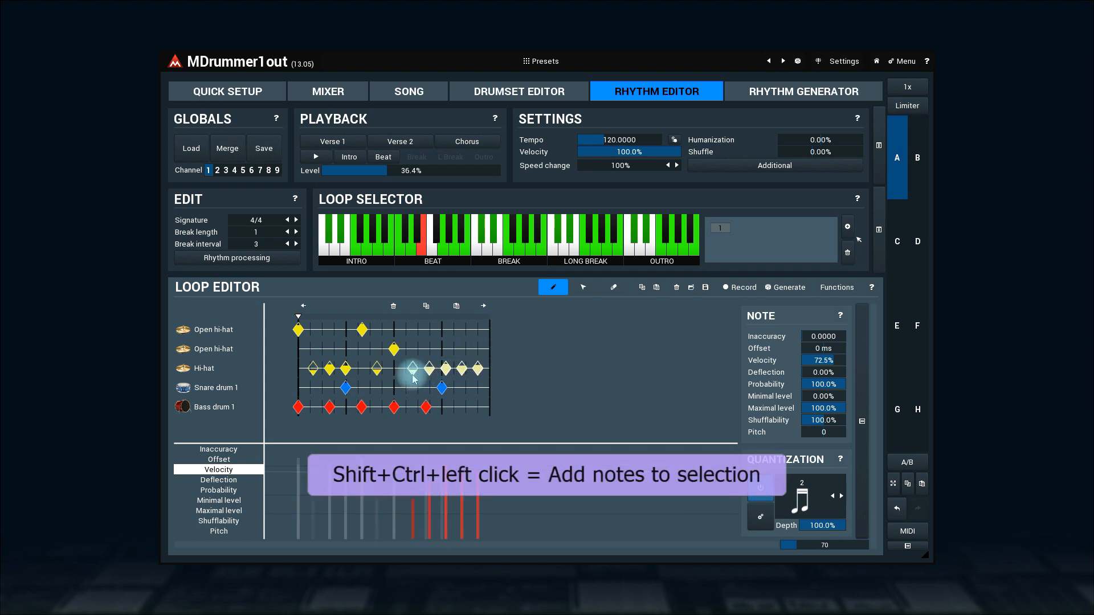
# - Add two more hi-hat notes to the selection
pyautogui.click(345, 369)
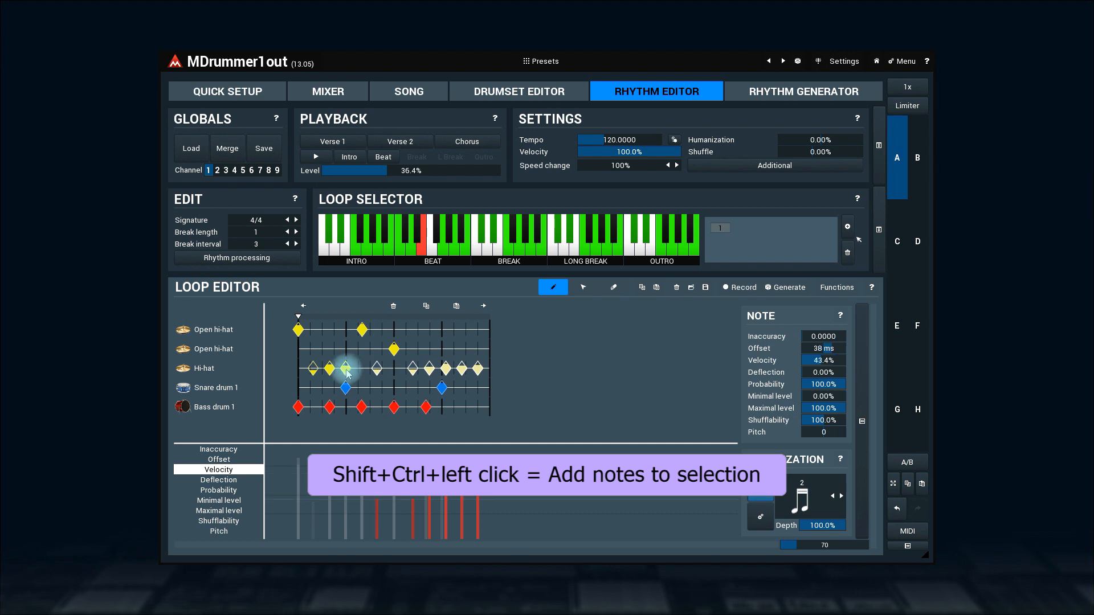
pyautogui.click(345, 369)
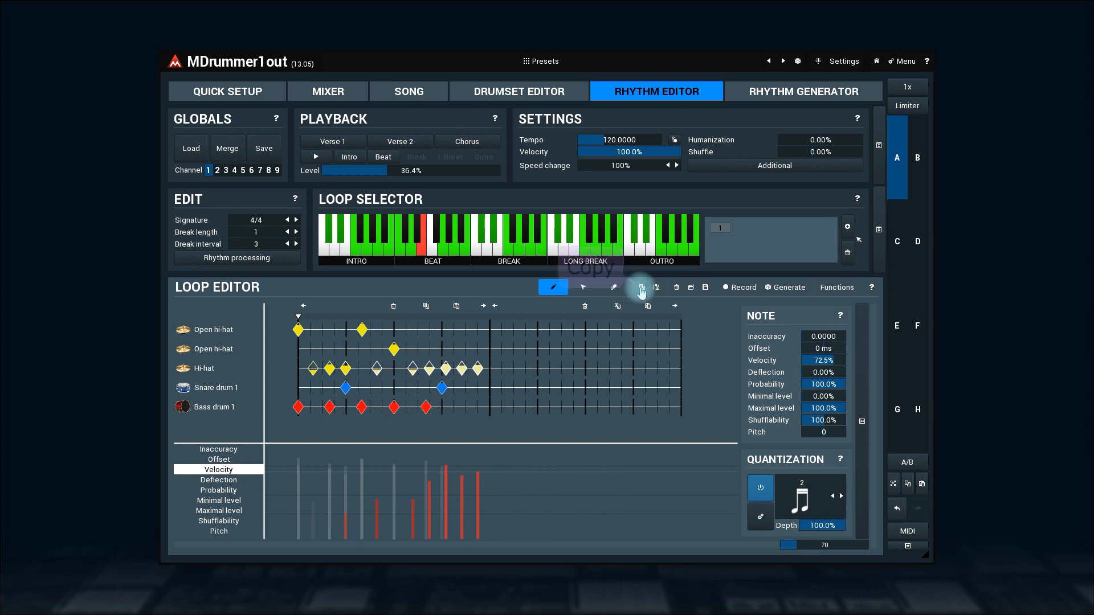
pyautogui.moveTo(640, 287)
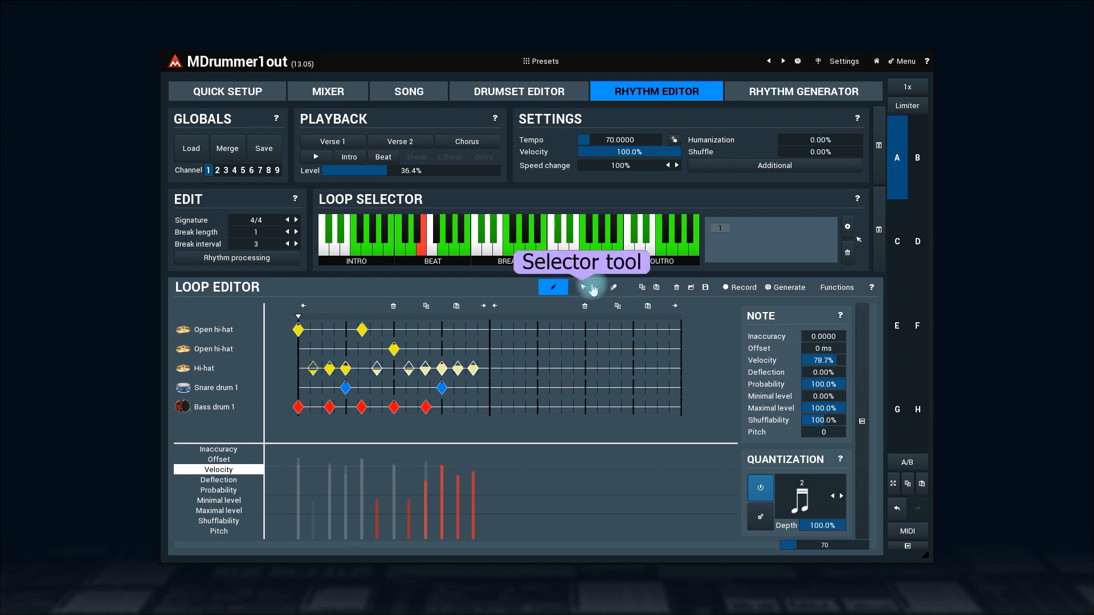
# - Select the hi-hat notes as a group and paste them into the second bar
pyautogui.click(583, 287)
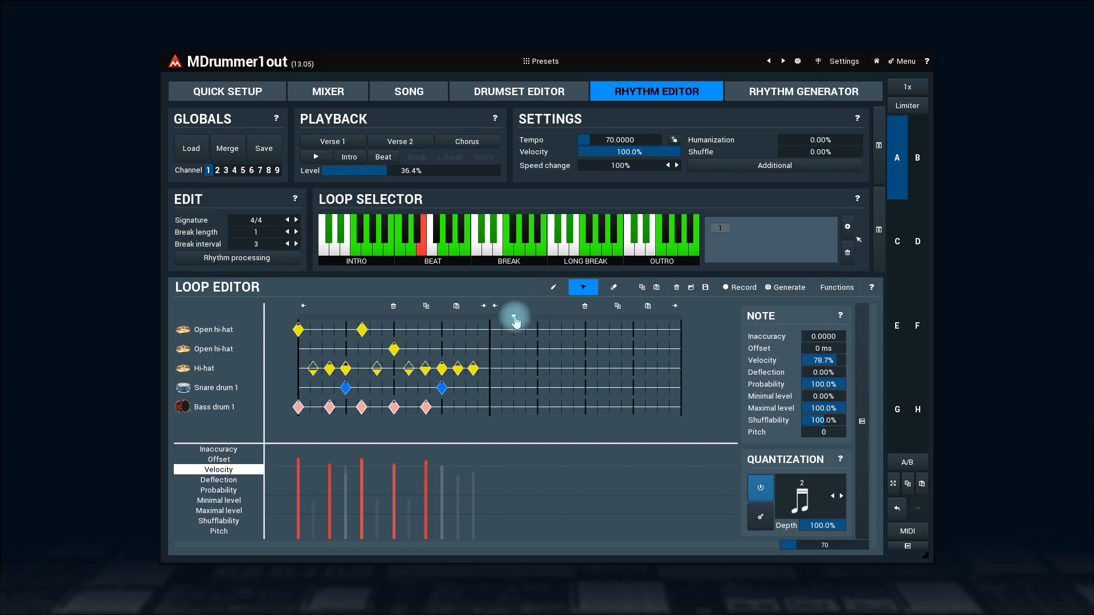
pyautogui.moveTo(654, 287)
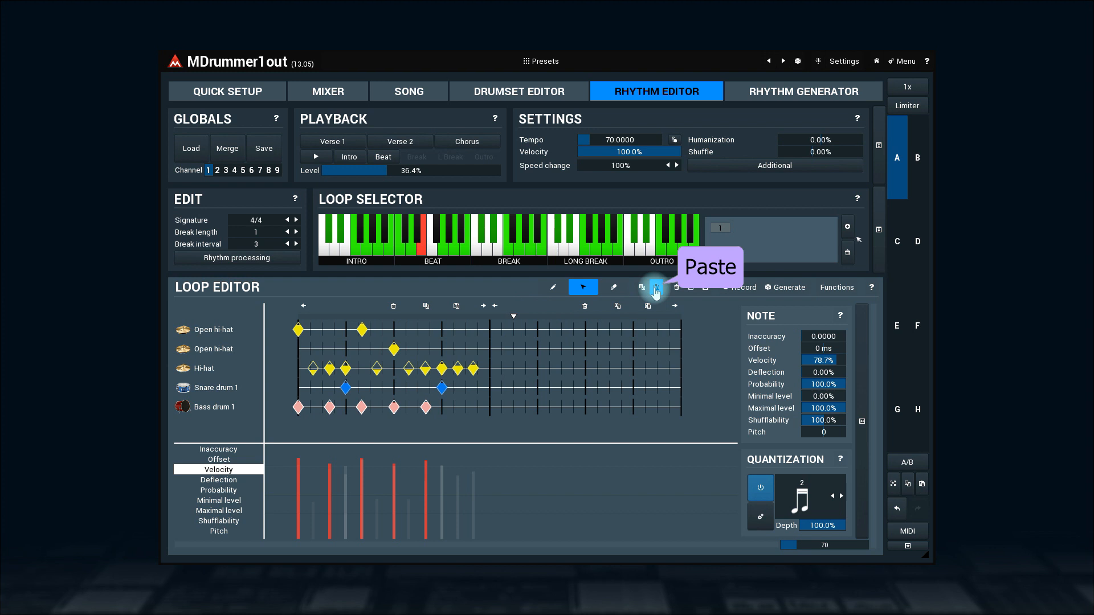
pyautogui.click(654, 287)
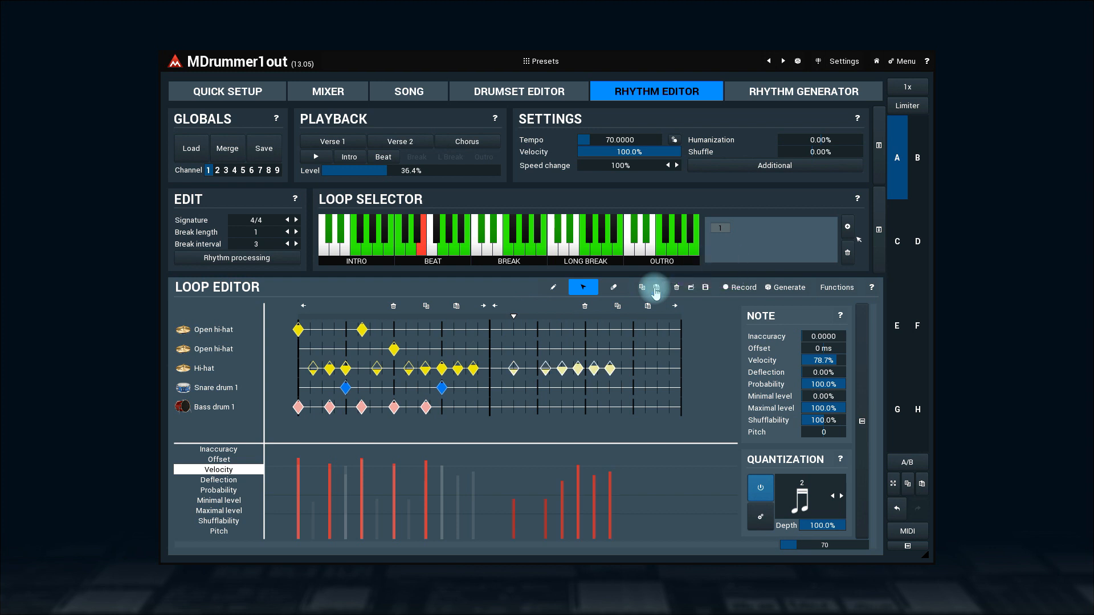
pyautogui.click(552, 287)
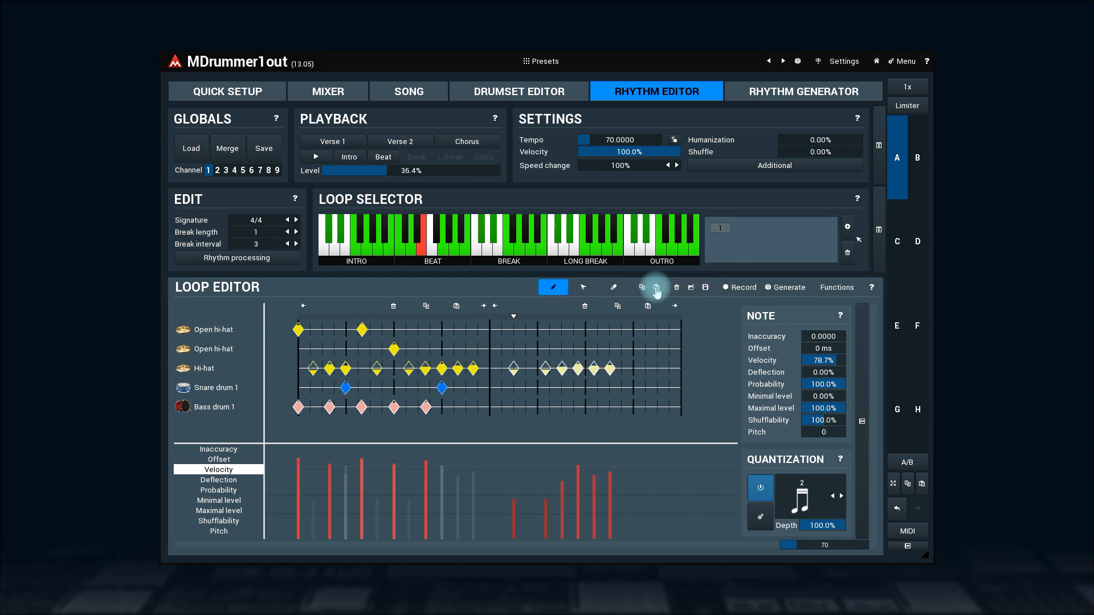
pyautogui.click(674, 287)
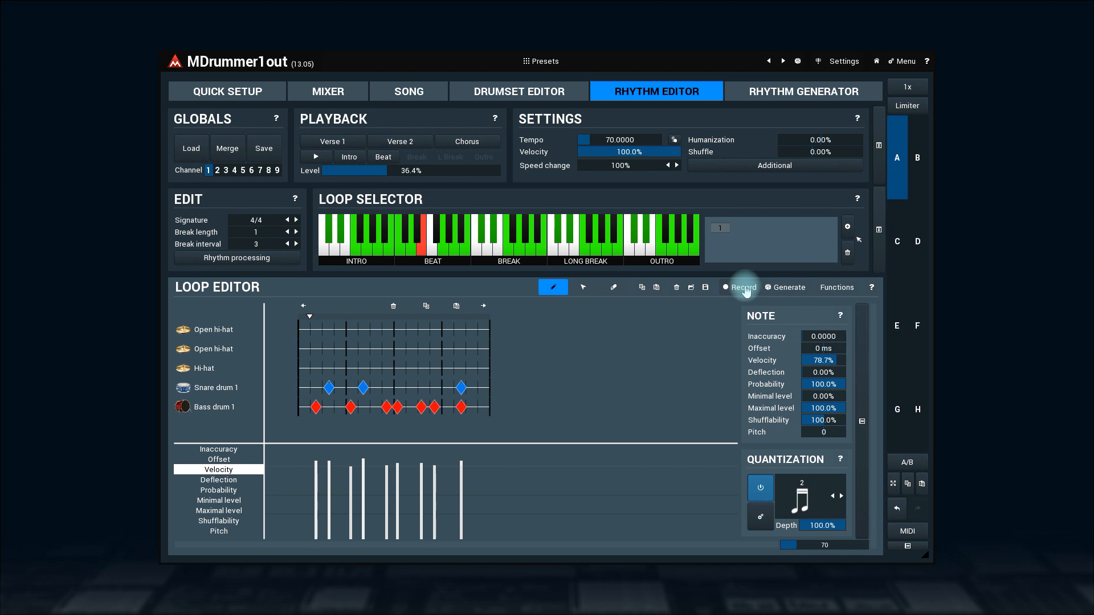
pyautogui.moveTo(706, 287)
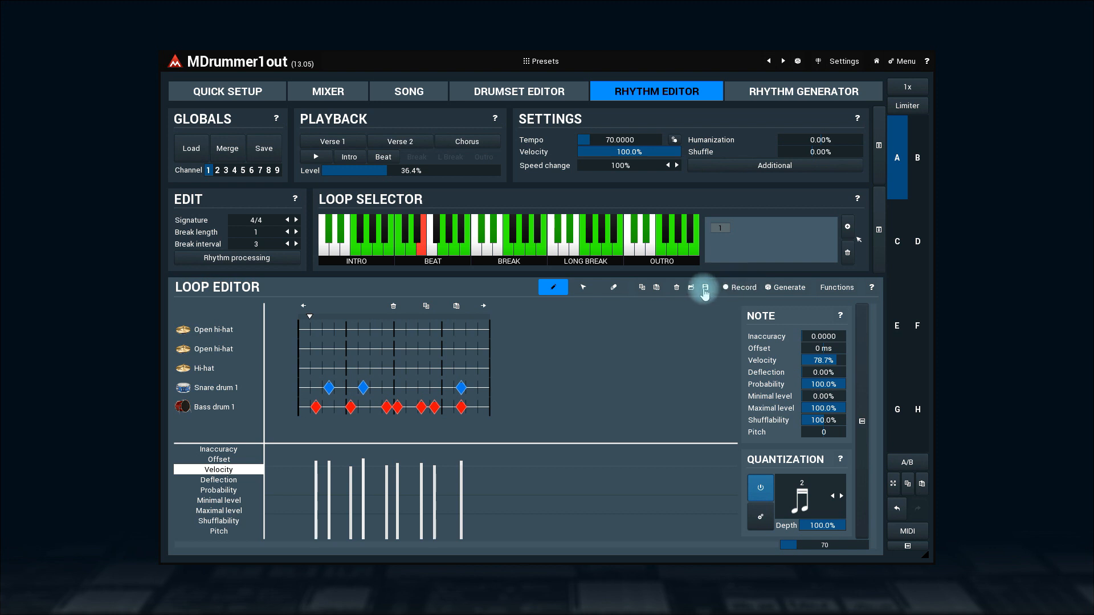
# - Save the loop as Funk 10 in Grooves/Funk/Simple, then clear the editor
pyautogui.click(704, 287)
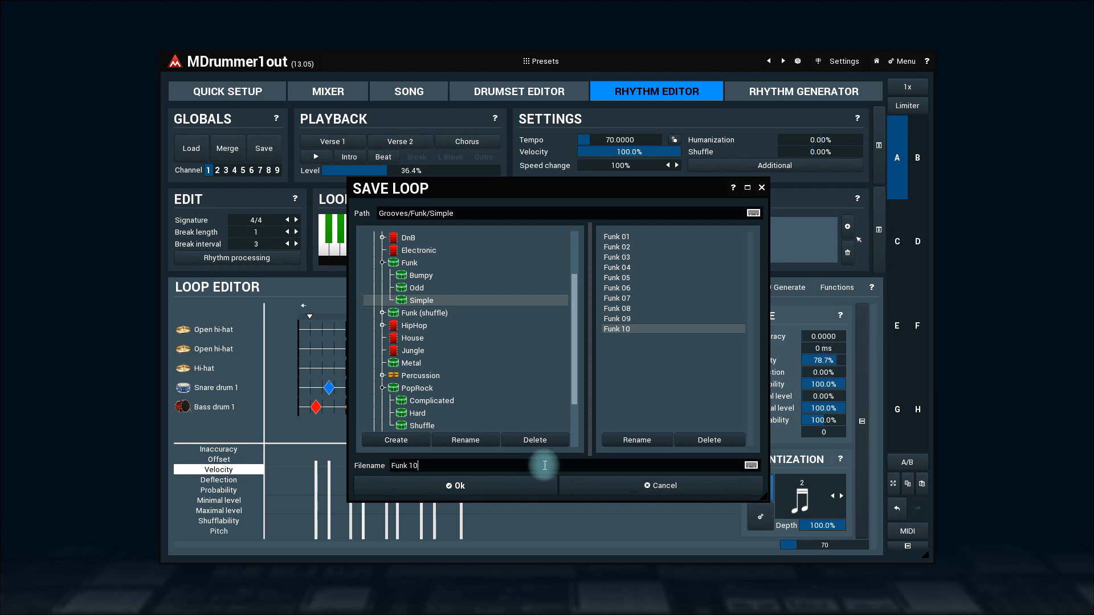
pyautogui.click(456, 485)
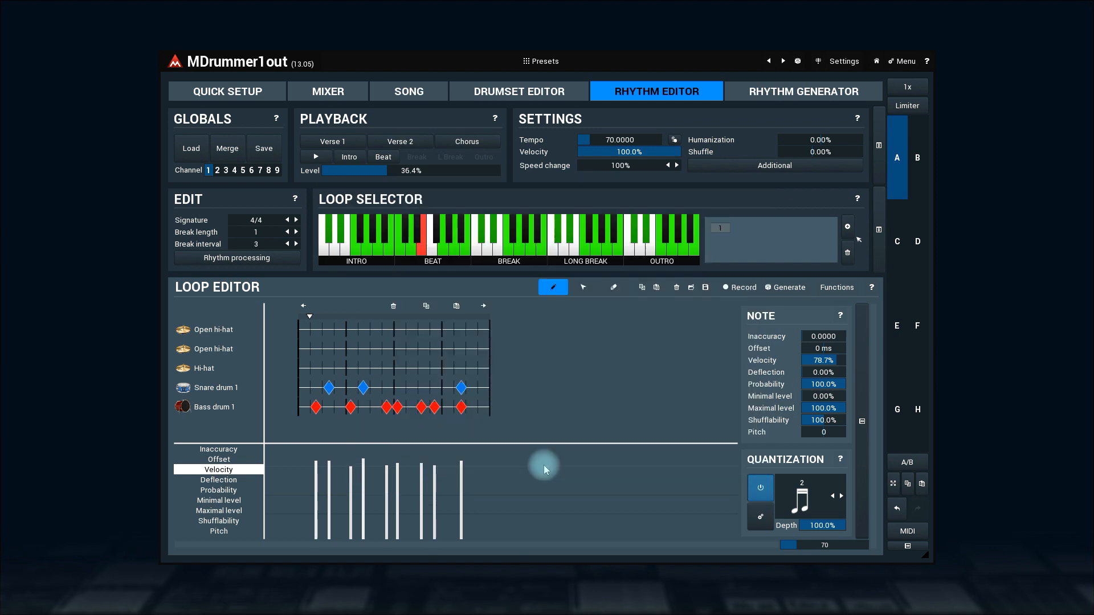
pyautogui.click(788, 288)
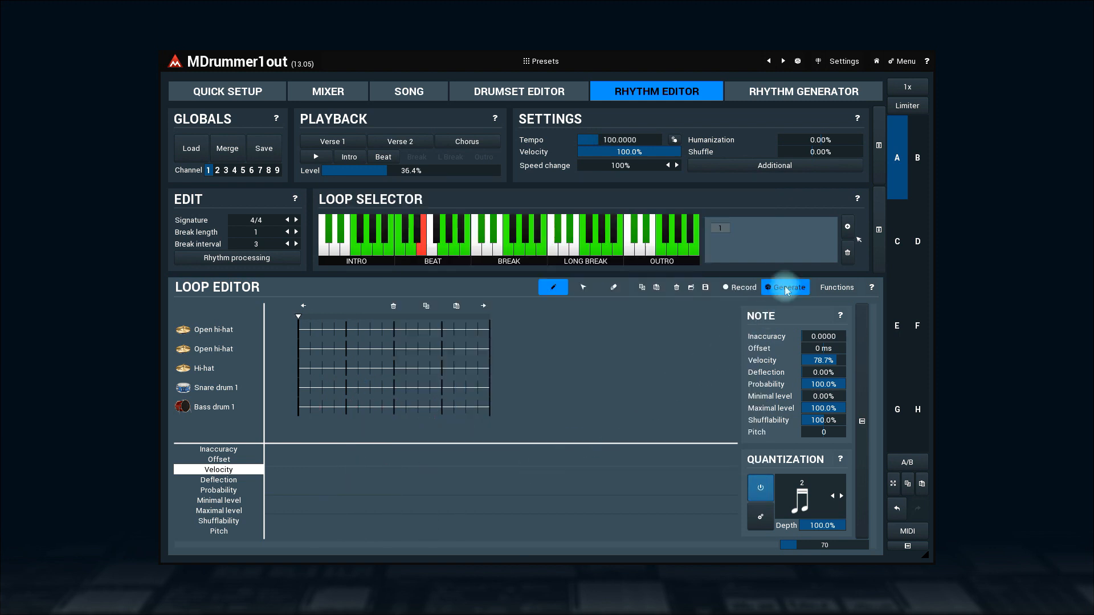
# - Generate a loop from the 100 bpm fusion template and play it
pyautogui.click(784, 287)
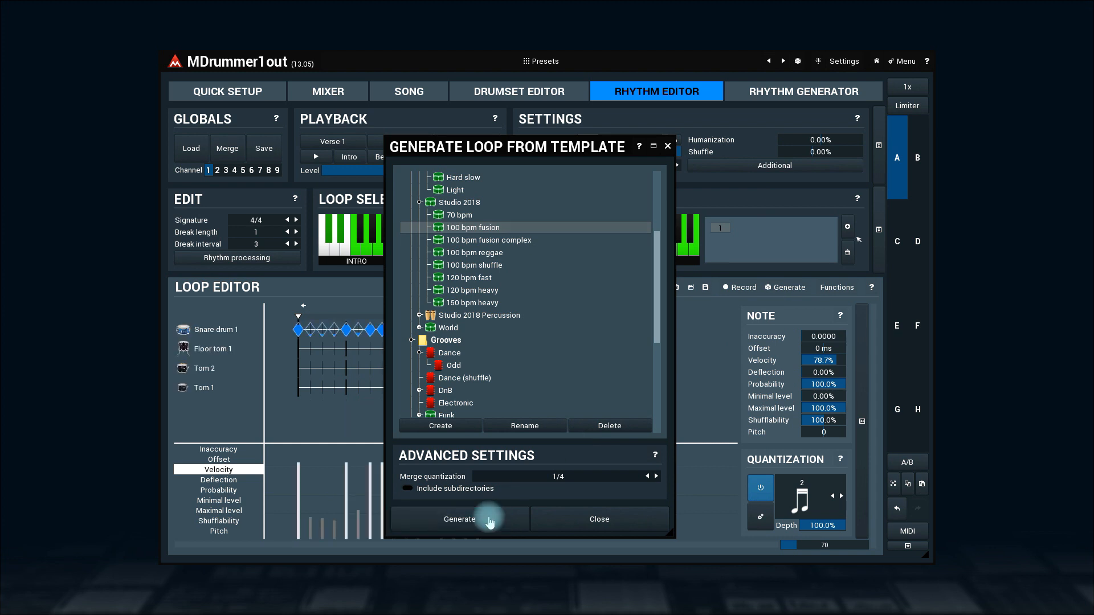
pyautogui.click(459, 519)
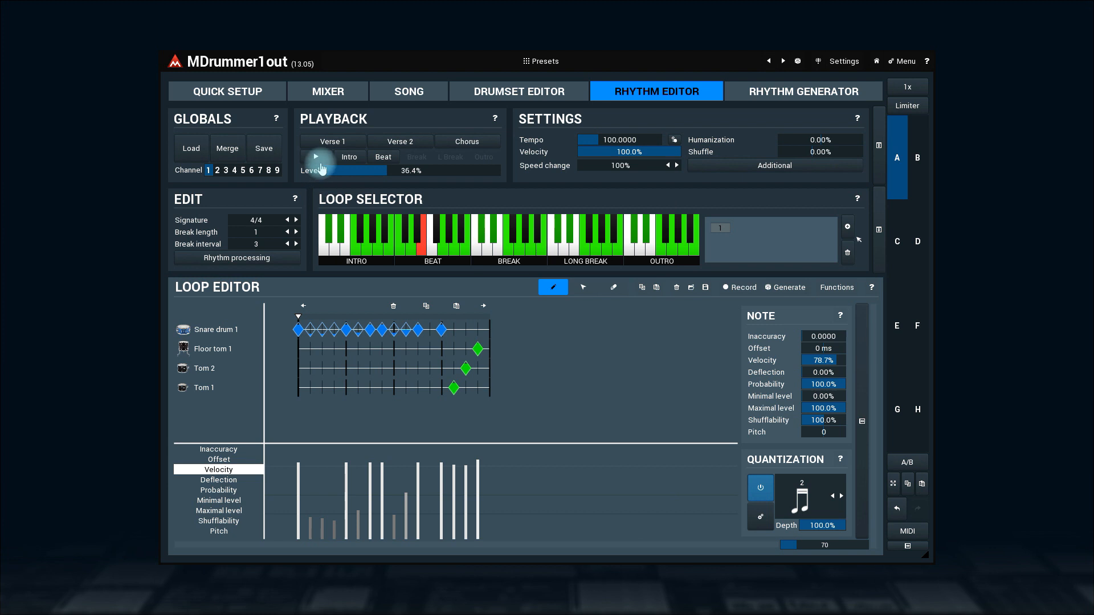
pyautogui.click(316, 156)
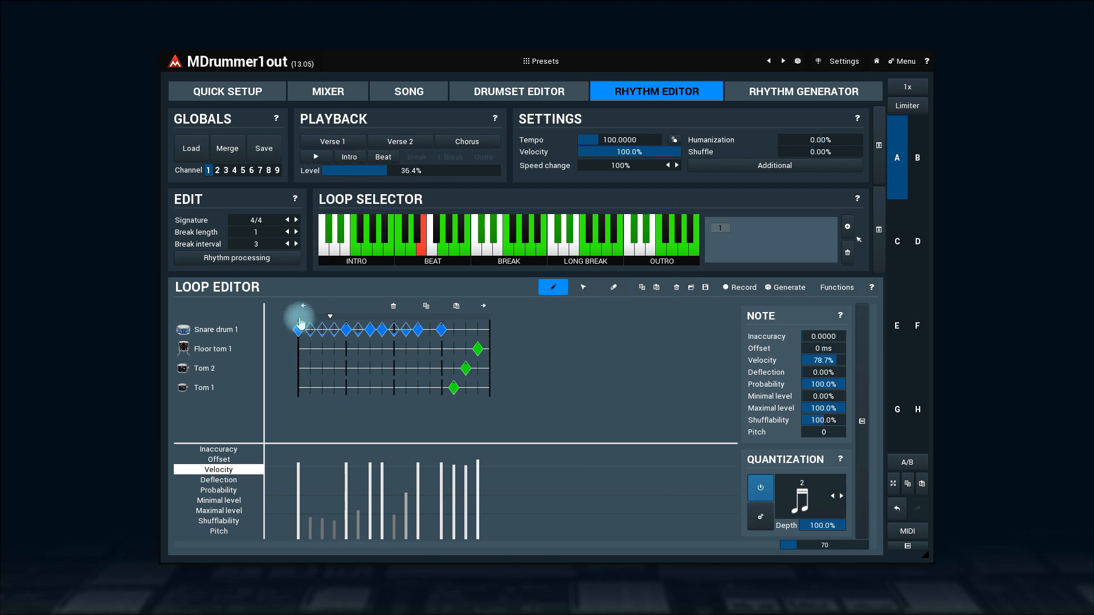
# - Regenerate the loop from the same template, stop playback, and browse the Functions menu
pyautogui.click(785, 287)
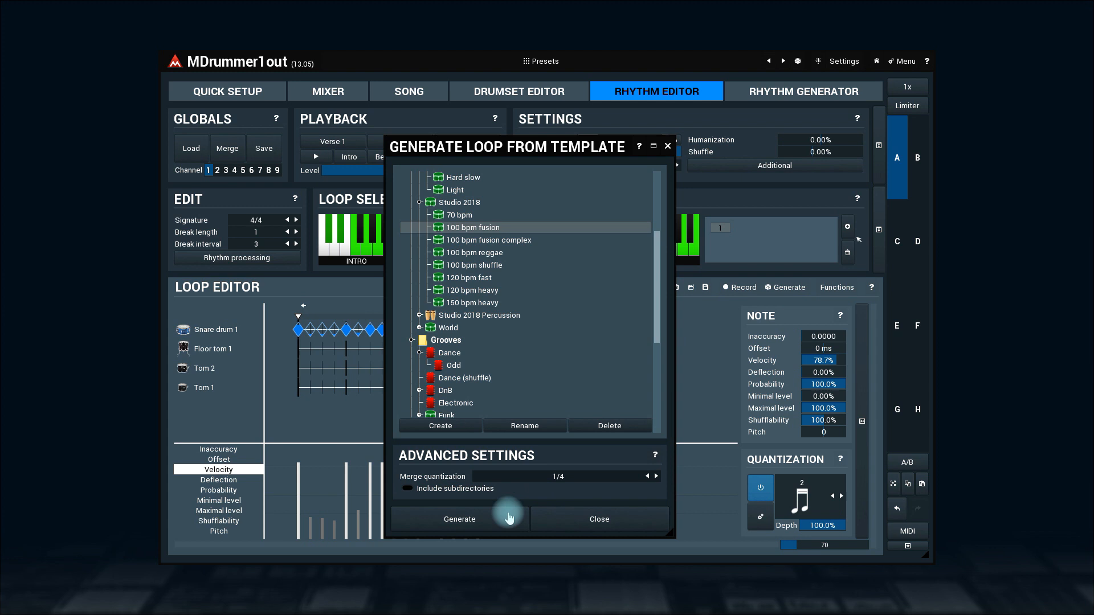
pyautogui.click(459, 520)
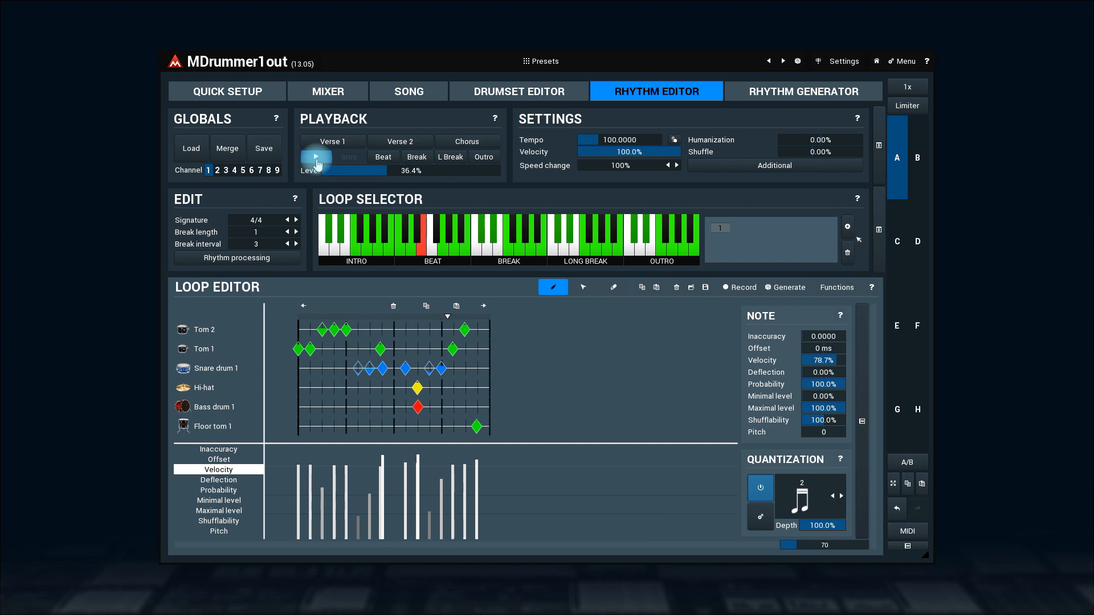
pyautogui.click(314, 156)
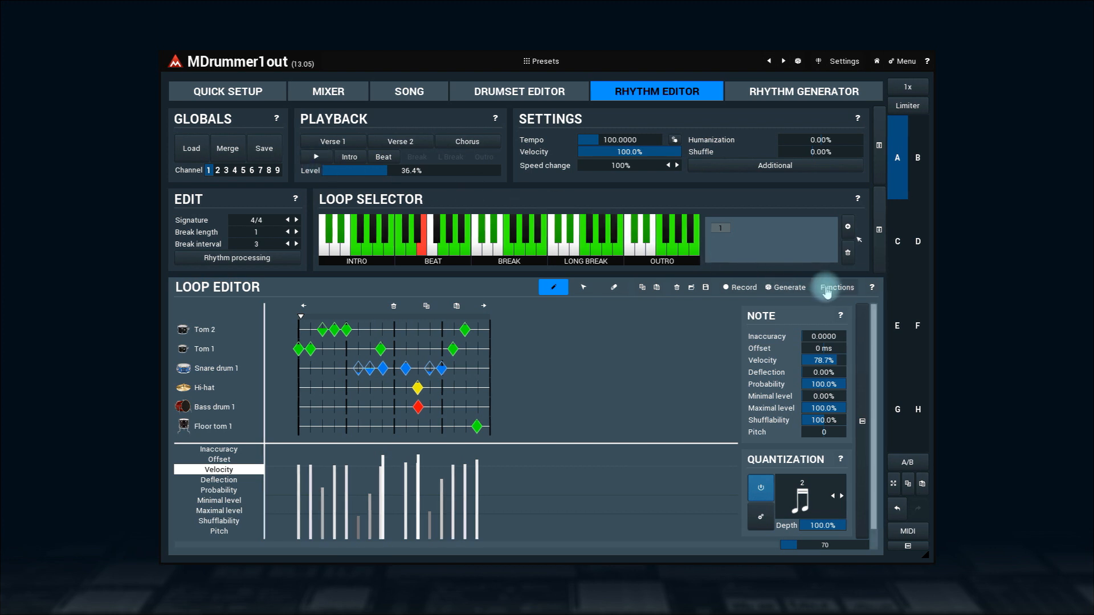
pyautogui.click(835, 287)
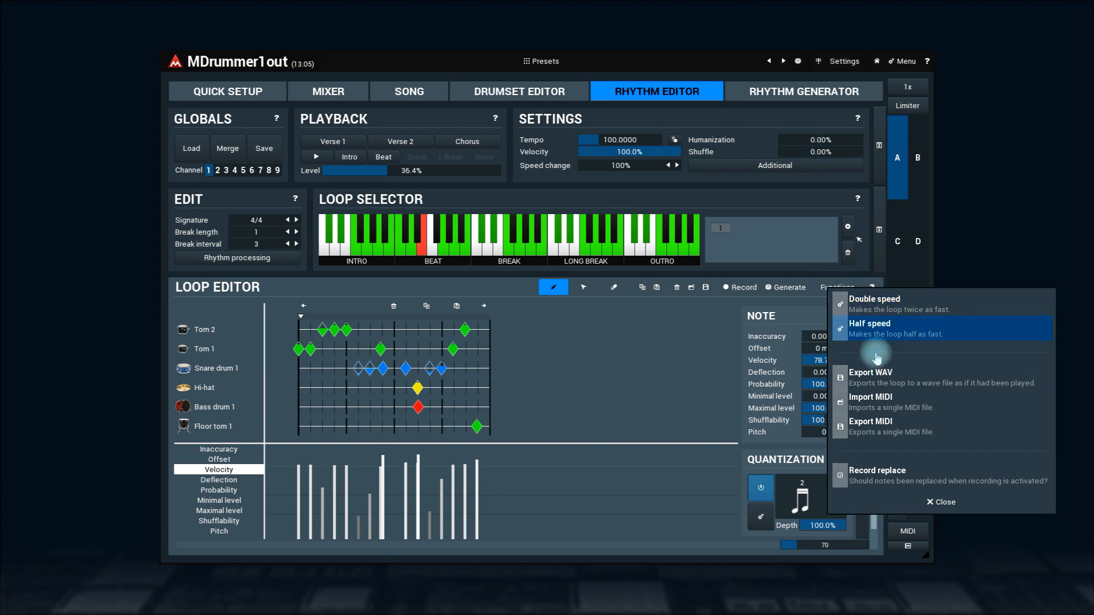
pyautogui.moveTo(945, 506)
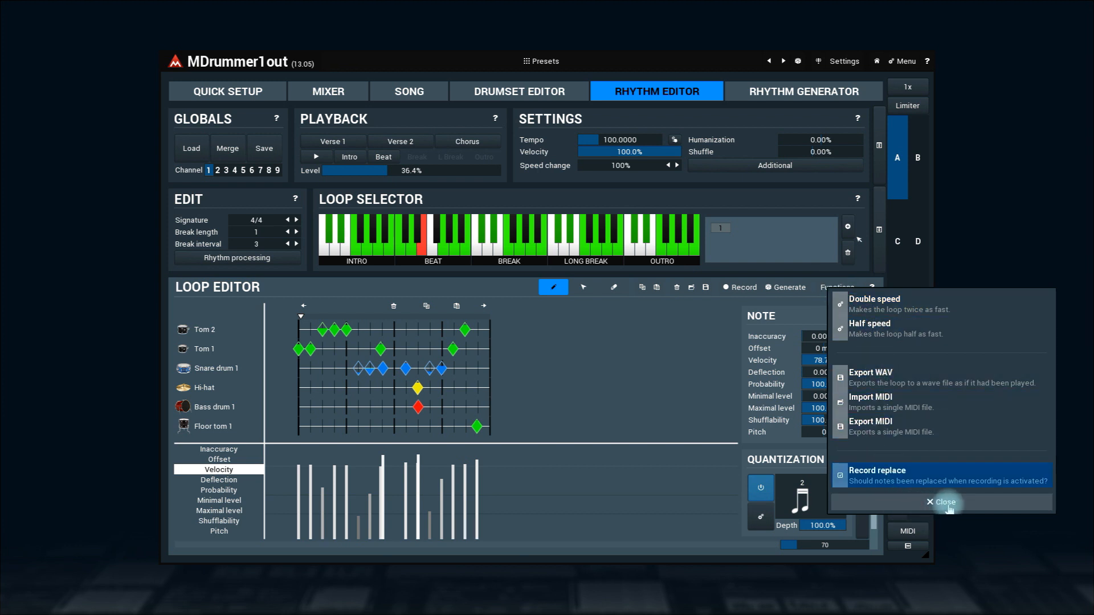
pyautogui.click(944, 503)
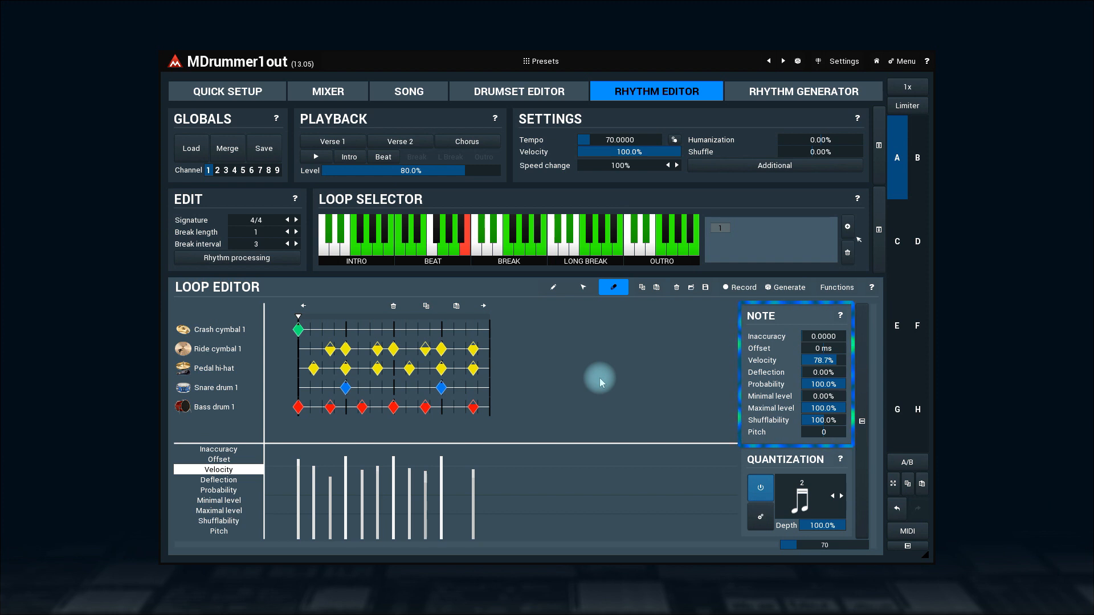
pyautogui.moveTo(580, 287)
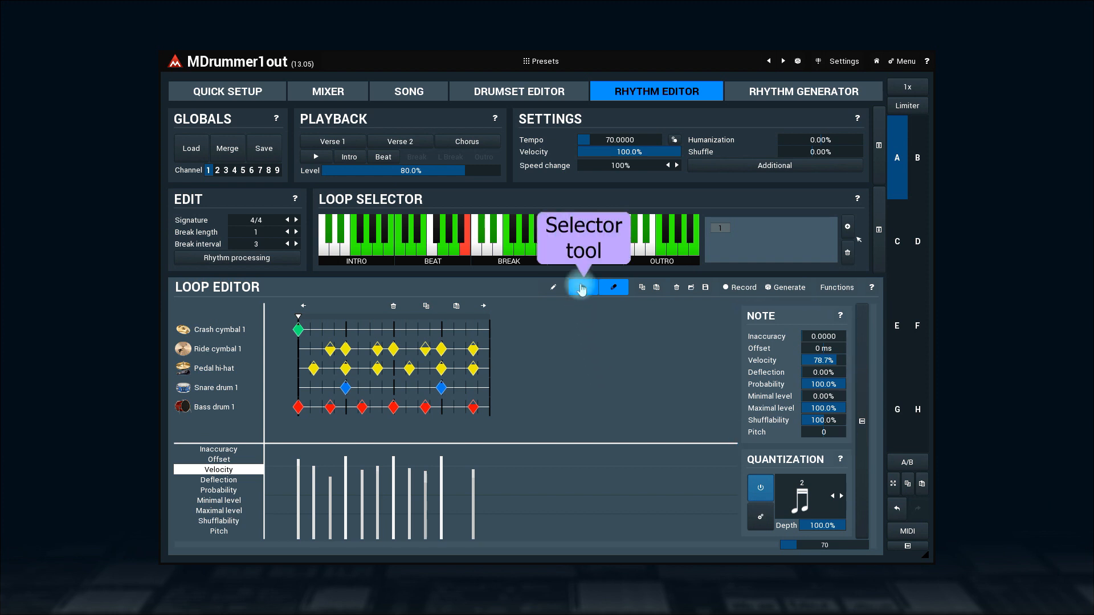
# - Lower the late ride hits to 48.7% velocity and draw three crash hits on Crash cymbal 1
pyautogui.click(583, 287)
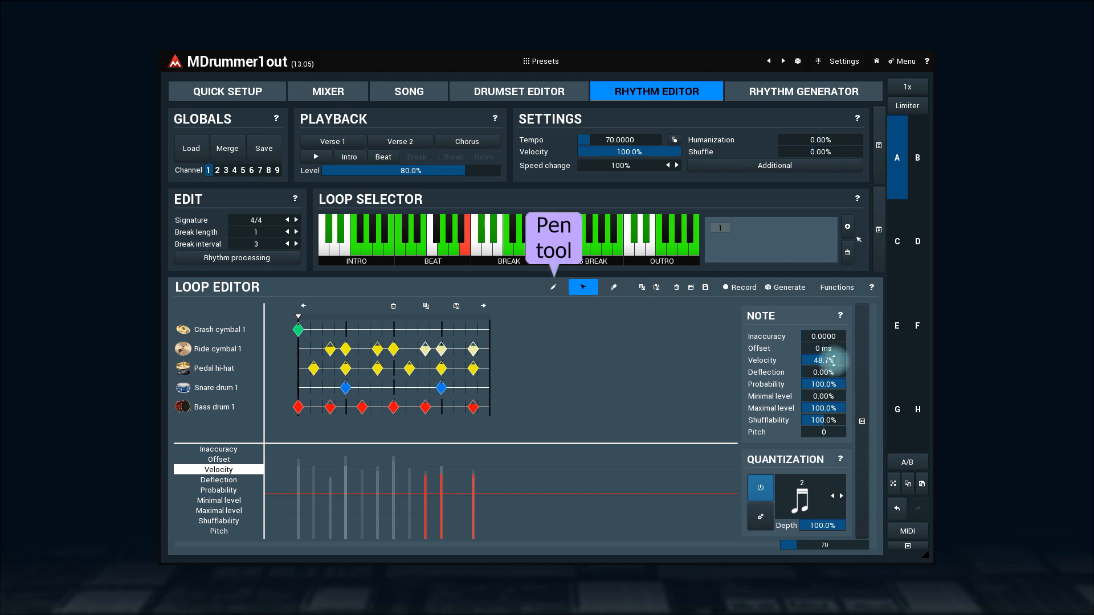
pyautogui.click(582, 287)
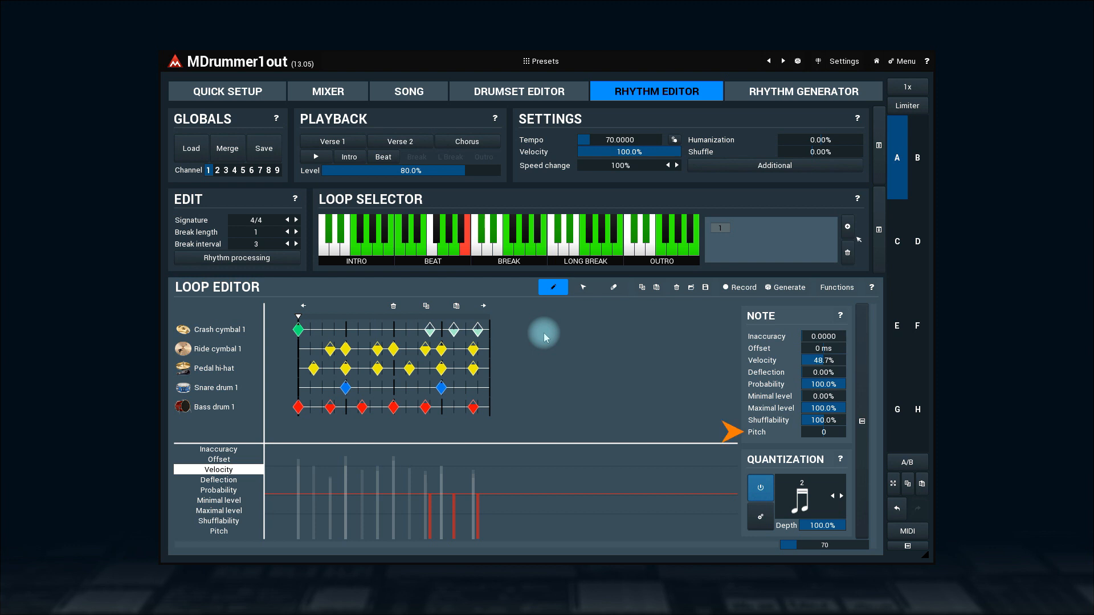
pyautogui.click(729, 432)
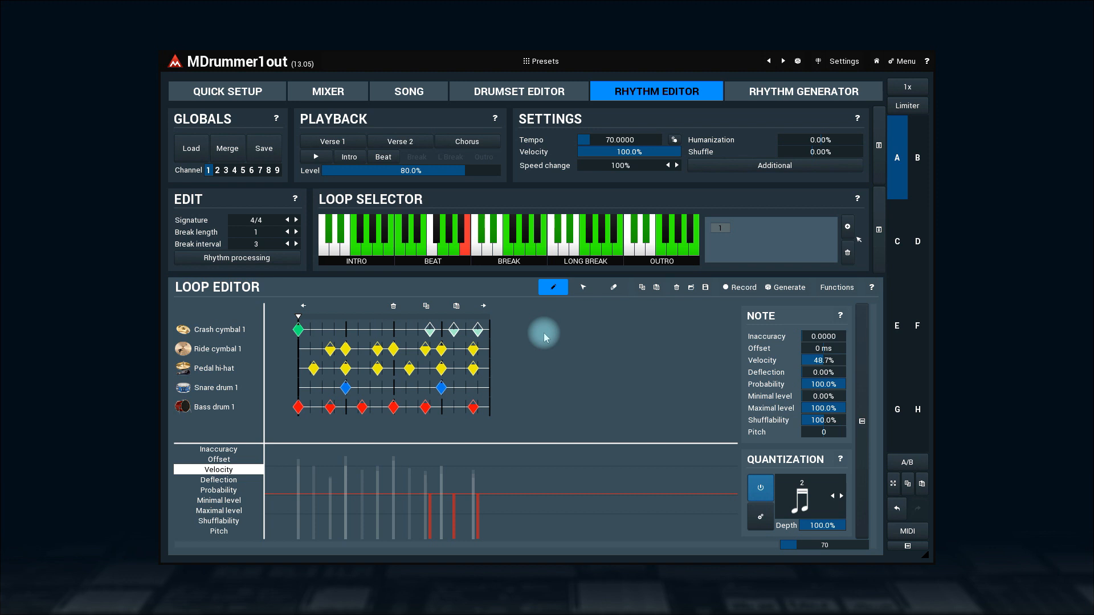
pyautogui.click(583, 287)
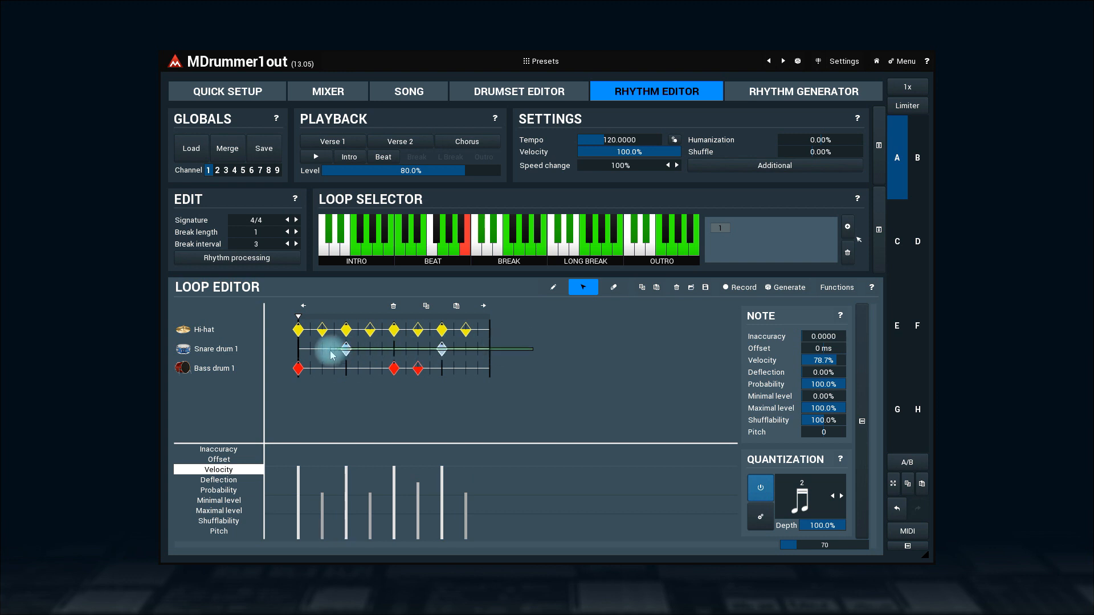
# - Raise the snare note's Inaccuracy and move the late snare hit to a second Snare drum 1 row
pyautogui.click(315, 158)
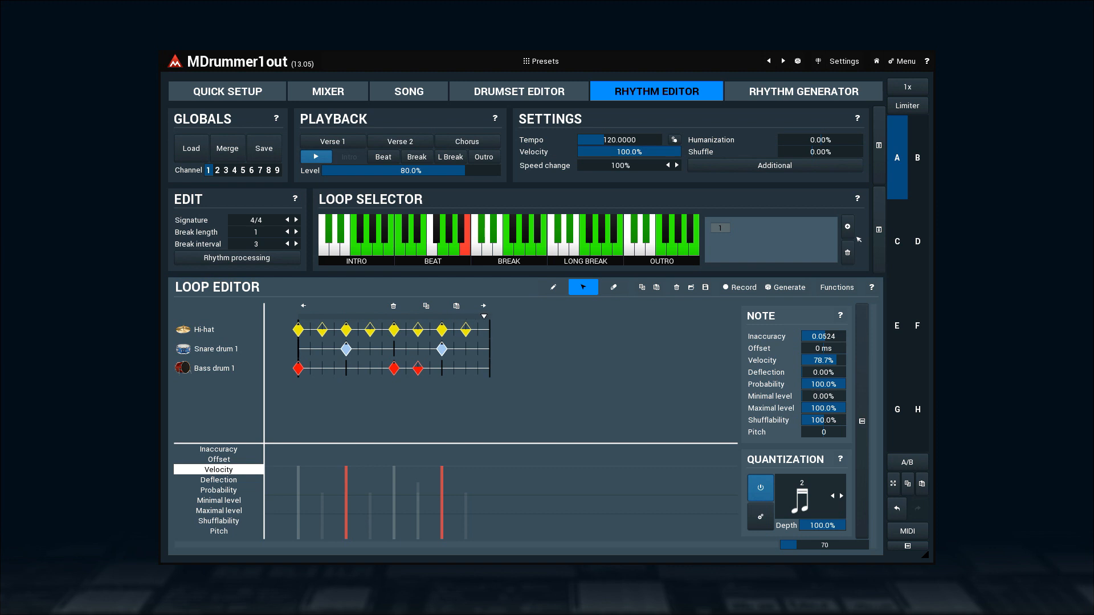
pyautogui.click(823, 336)
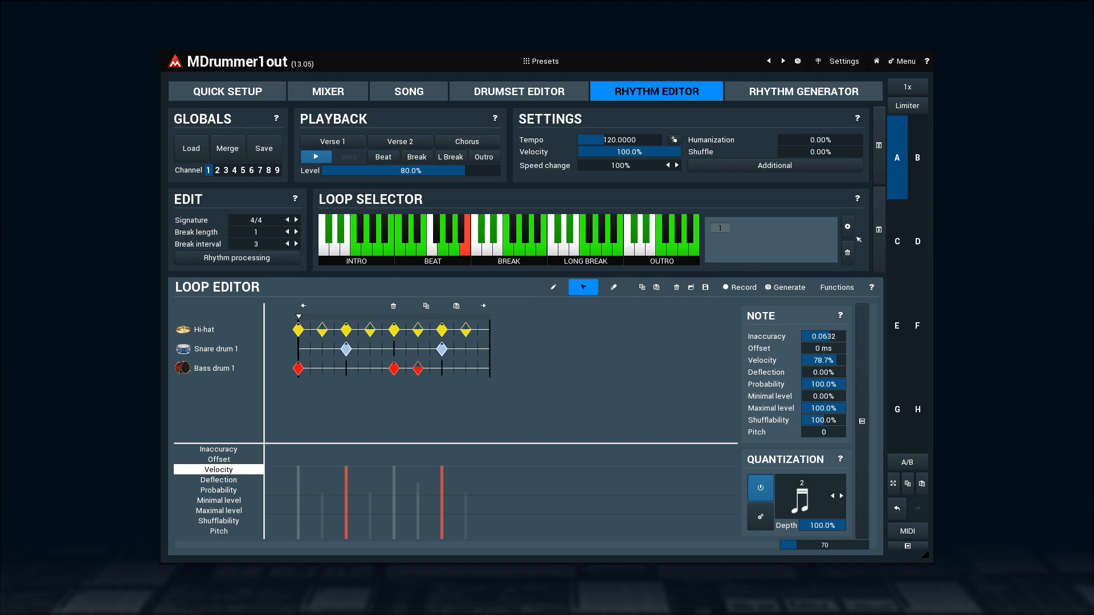
pyautogui.click(822, 336)
pyautogui.write('0.1000')
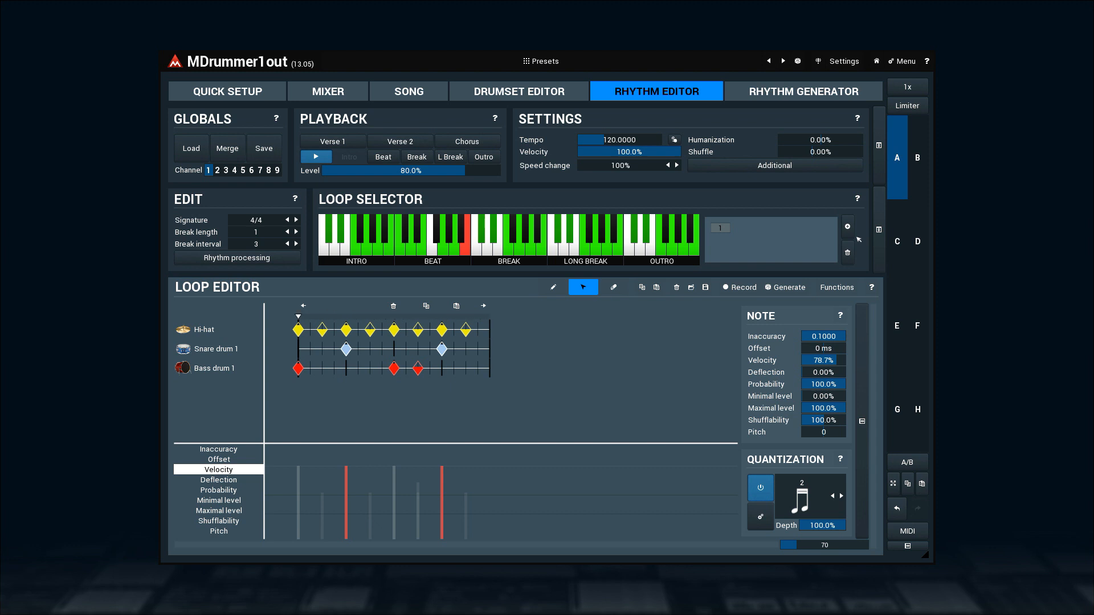
pyautogui.click(822, 335)
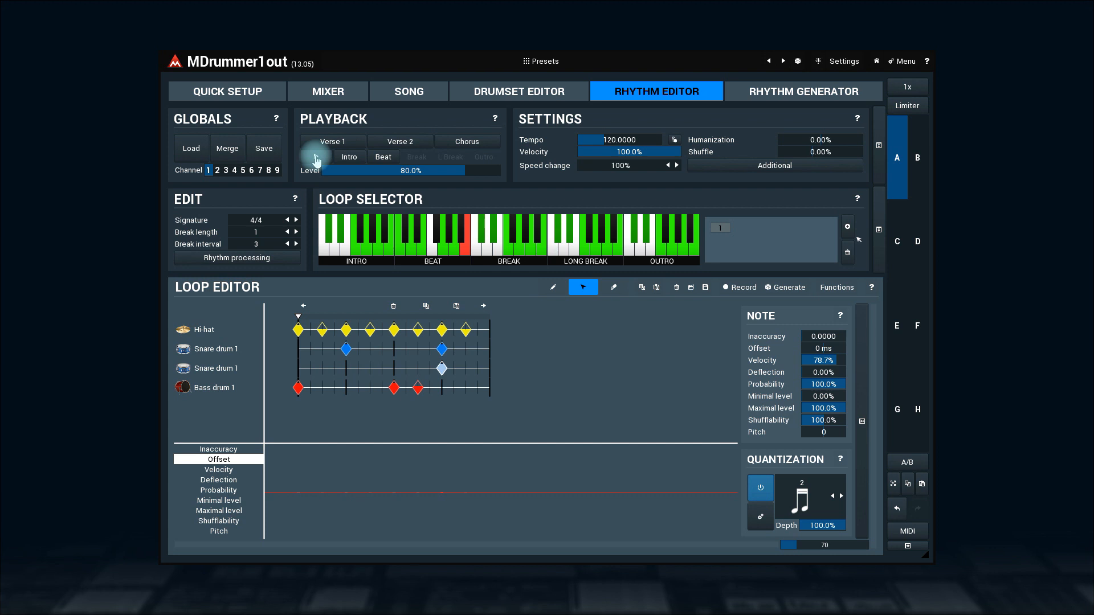
# - Play and stop the edited loop, then load another loop showing eight hi-hat notes
pyautogui.click(314, 158)
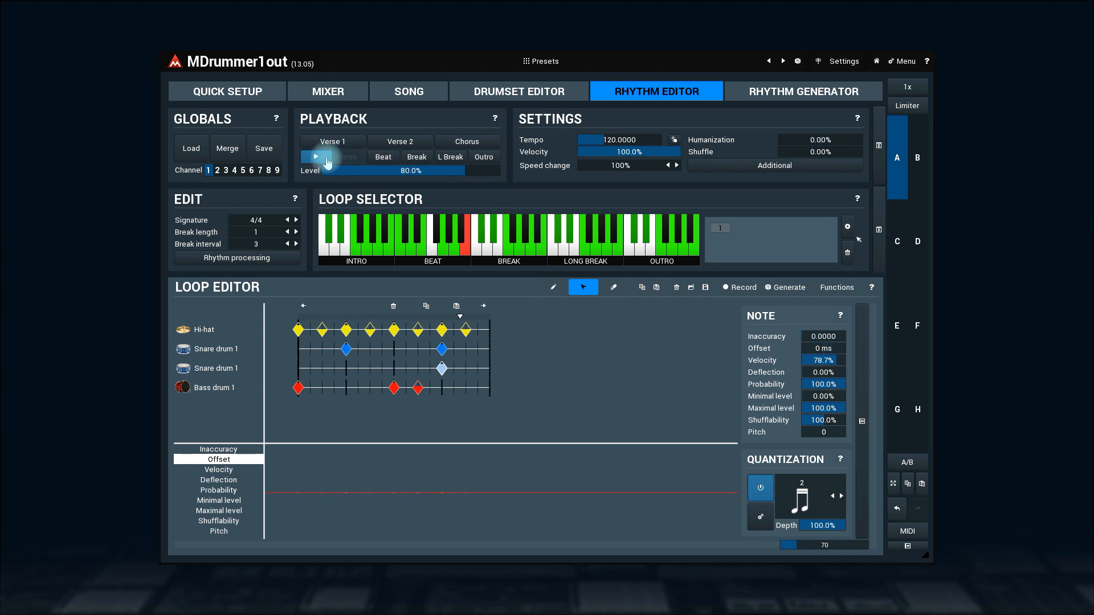
pyautogui.click(314, 156)
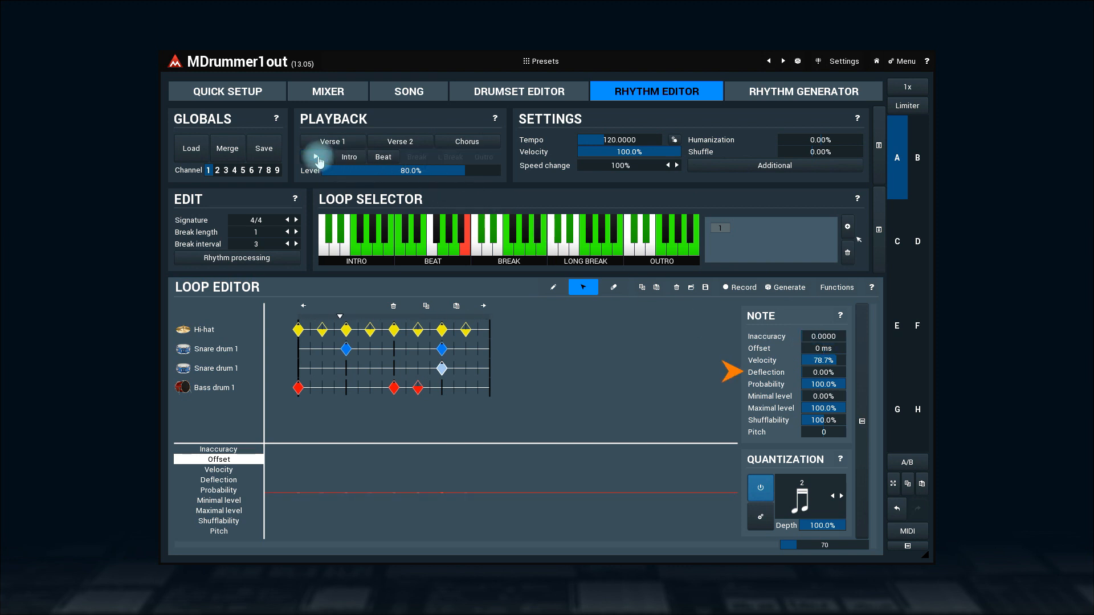
pyautogui.click(218, 480)
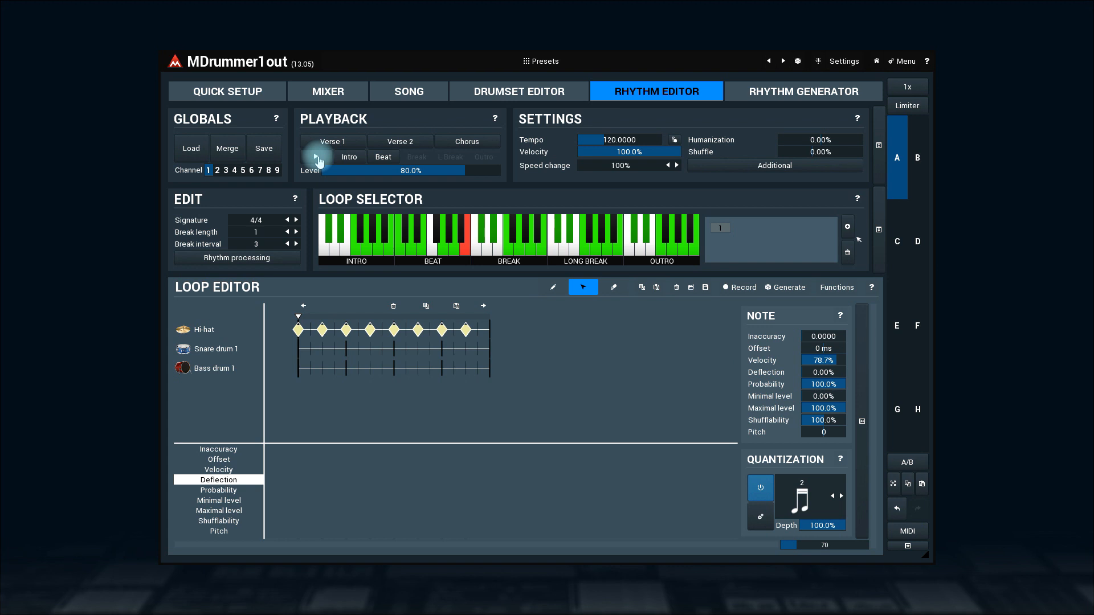
pyautogui.click(316, 156)
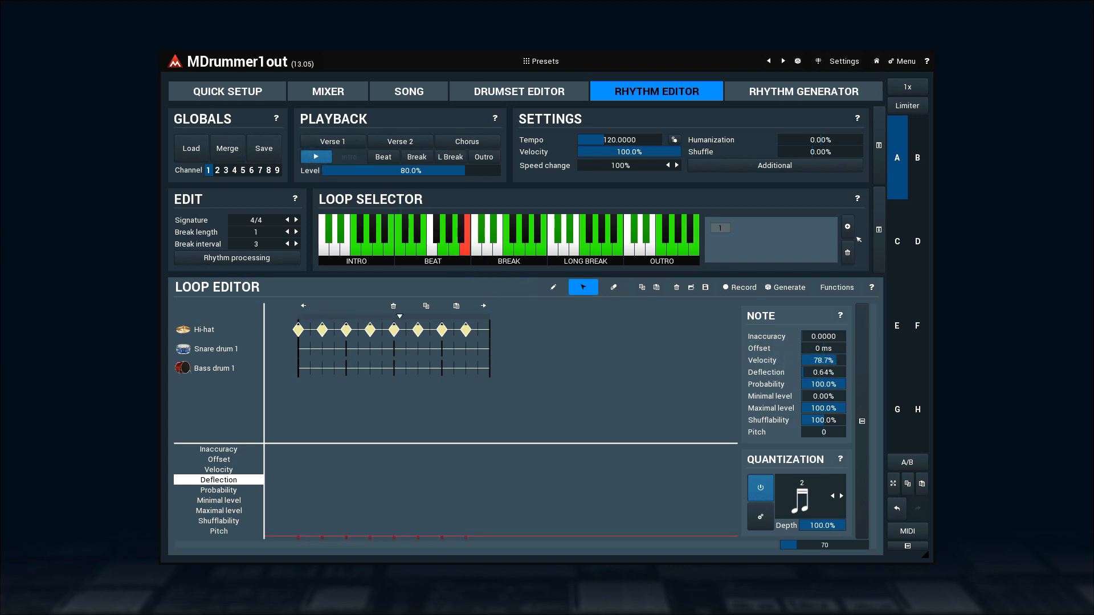
pyautogui.click(822, 371)
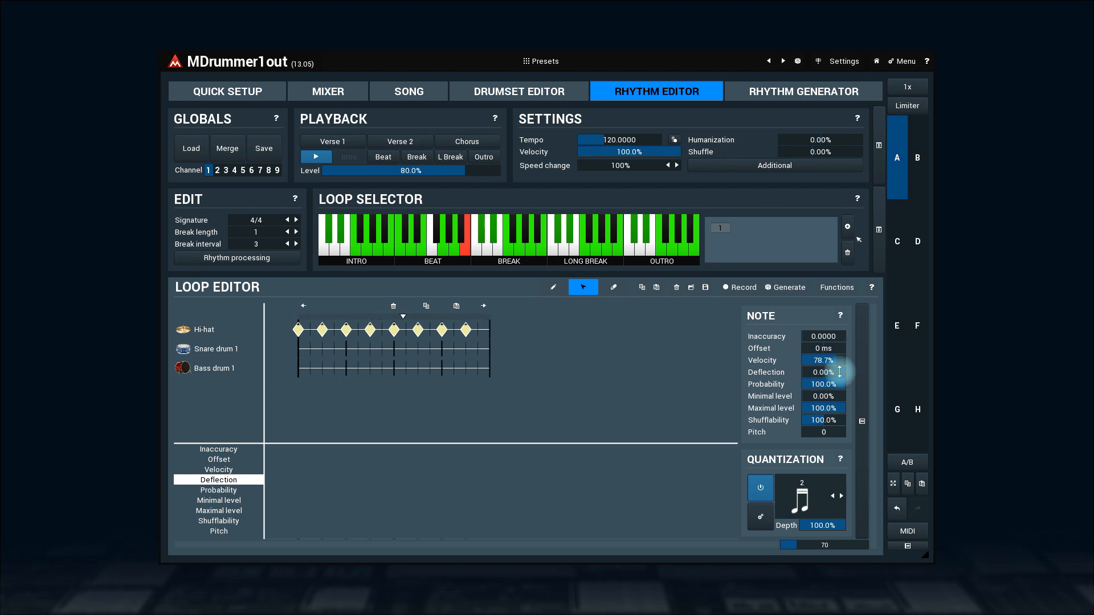
pyautogui.moveTo(384, 218)
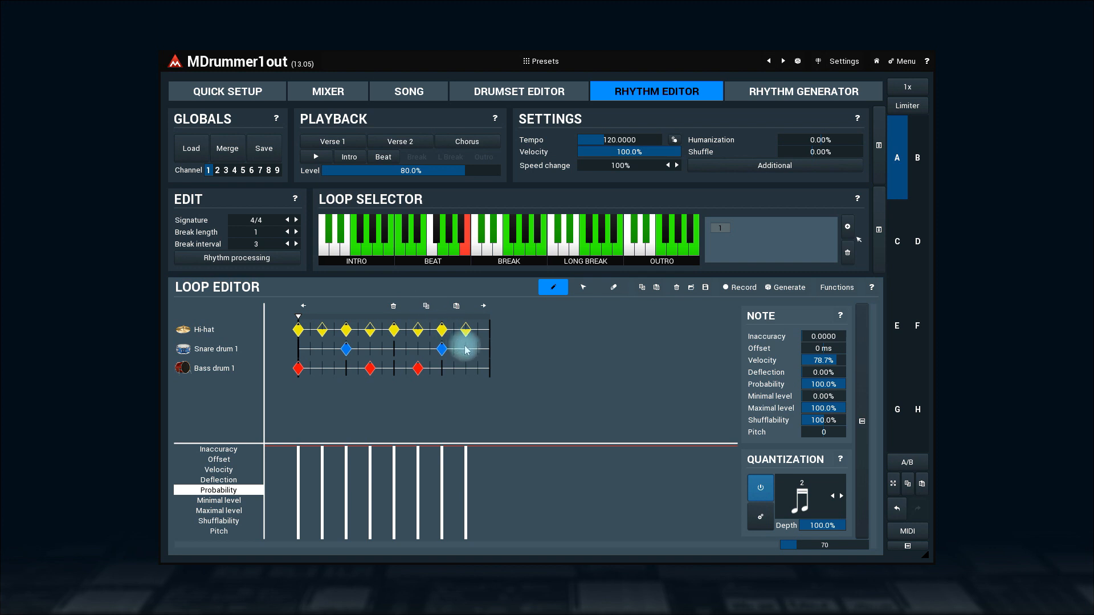
# - Add a snare hit near the bar's end and give the last two snares 50.0% probability
pyautogui.click(582, 287)
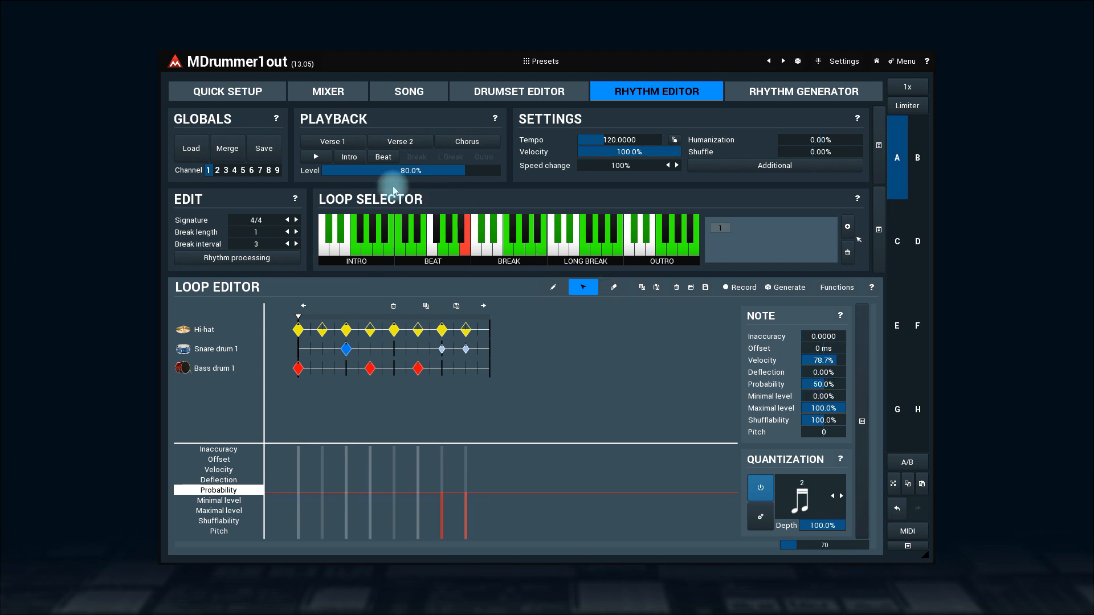
pyautogui.click(315, 157)
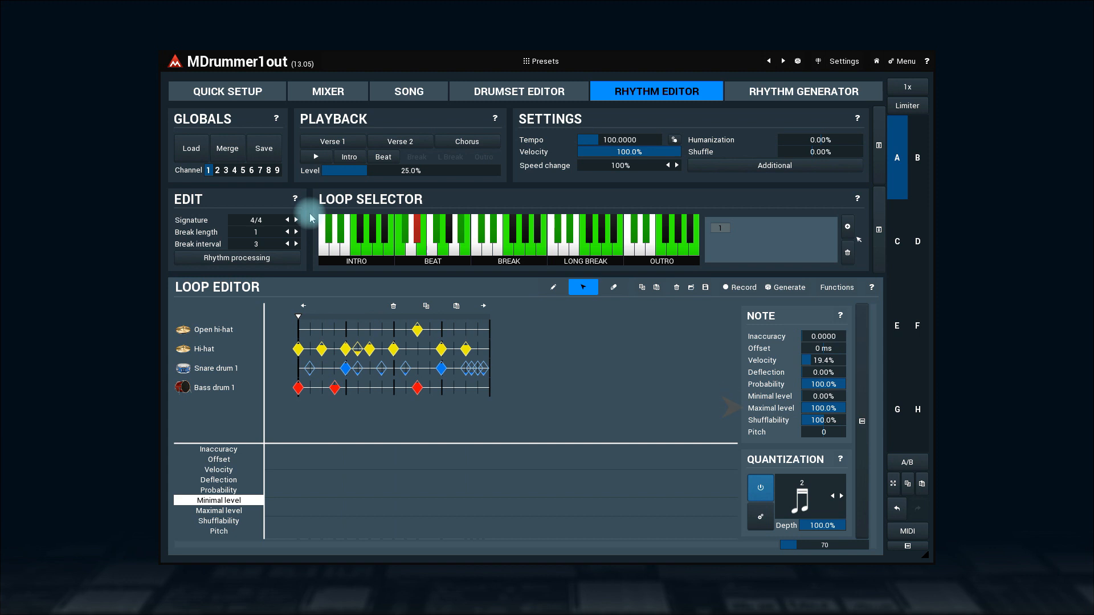
pyautogui.click(400, 170)
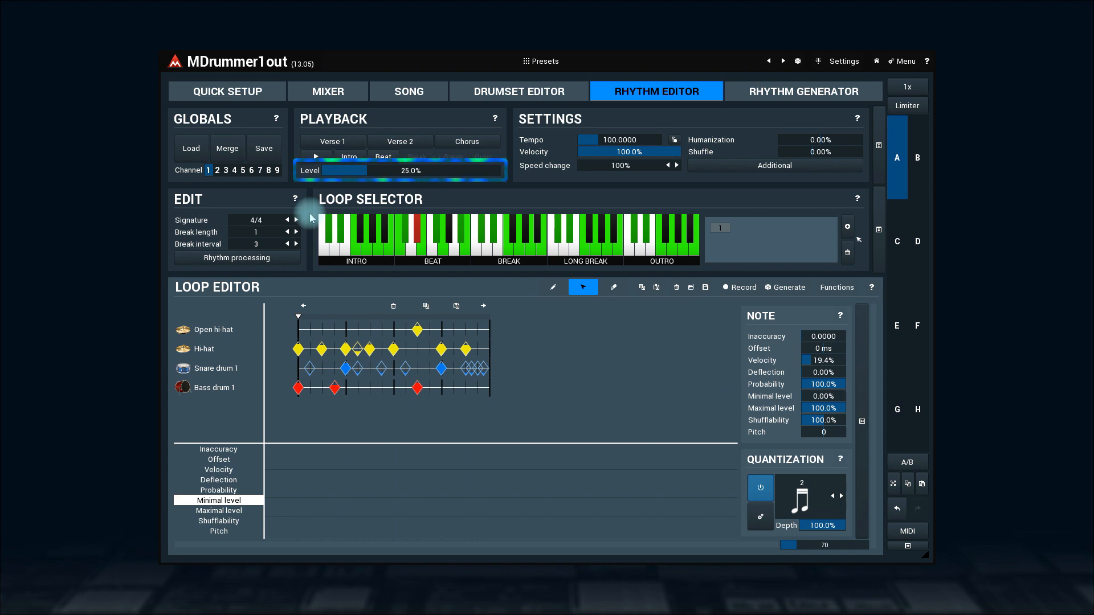
pyautogui.click(226, 91)
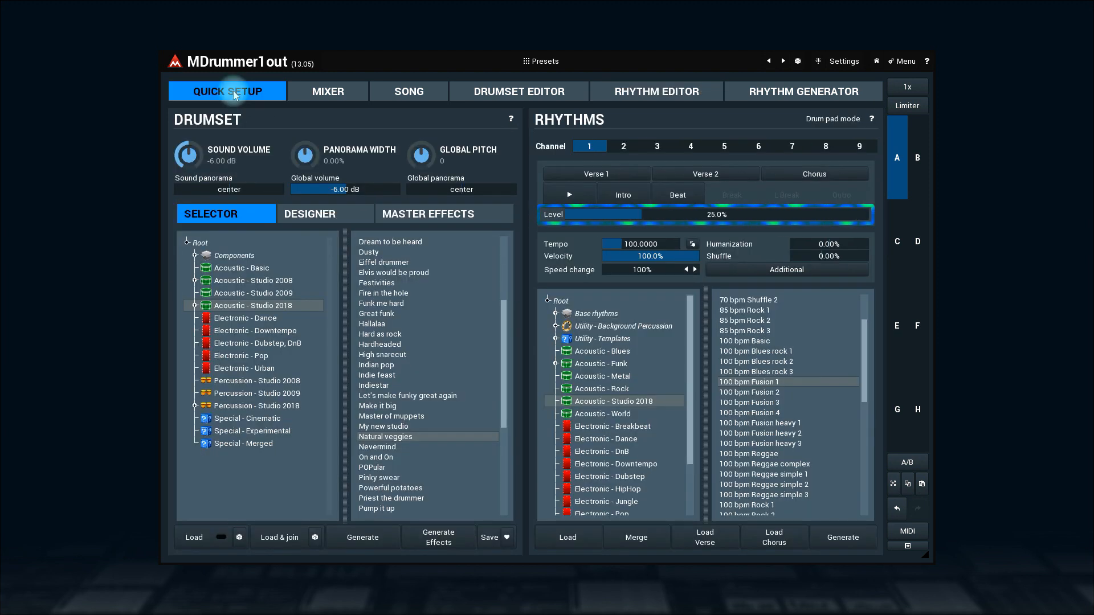
pyautogui.click(655, 91)
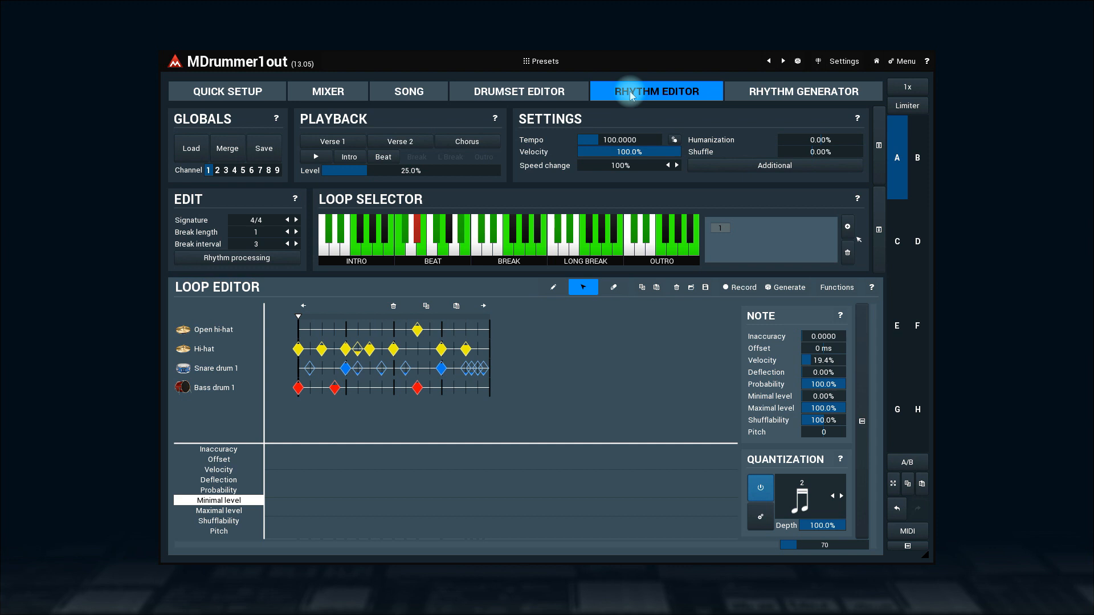
pyautogui.moveTo(504, 368)
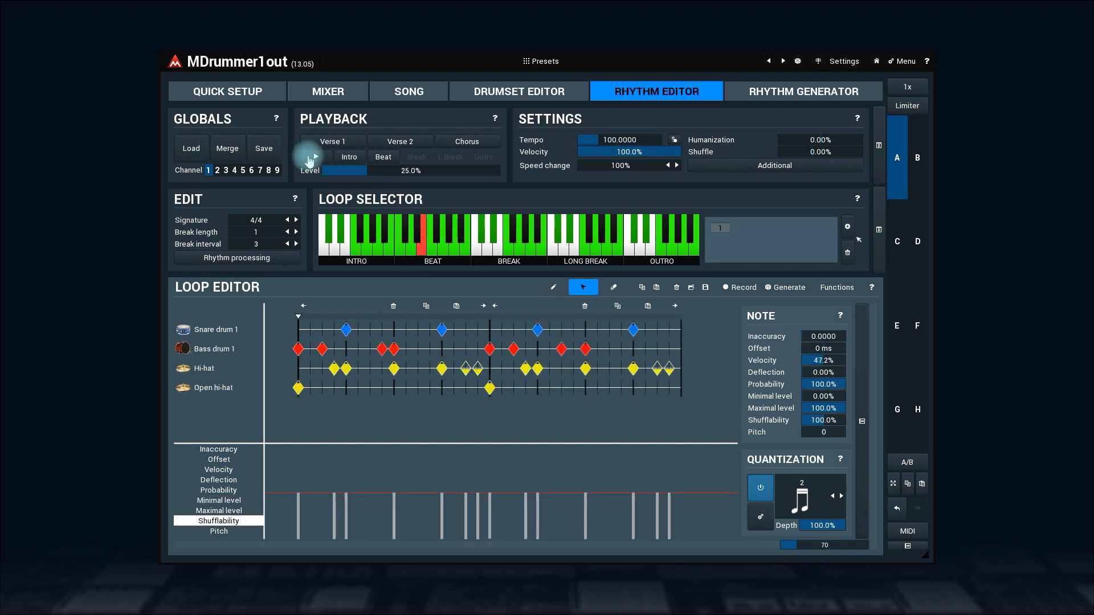
pyautogui.moveTo(877, 151)
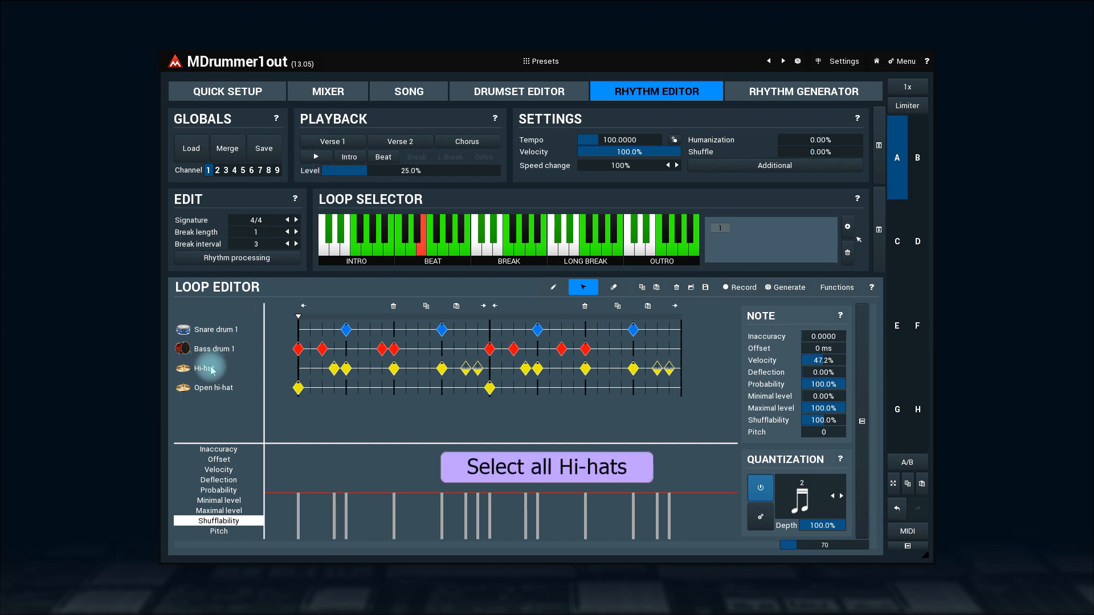
# - Select all Hi-hat notes and set their Shufflability to 0.00% with Shuffle at 5.0%
pyautogui.click(206, 368)
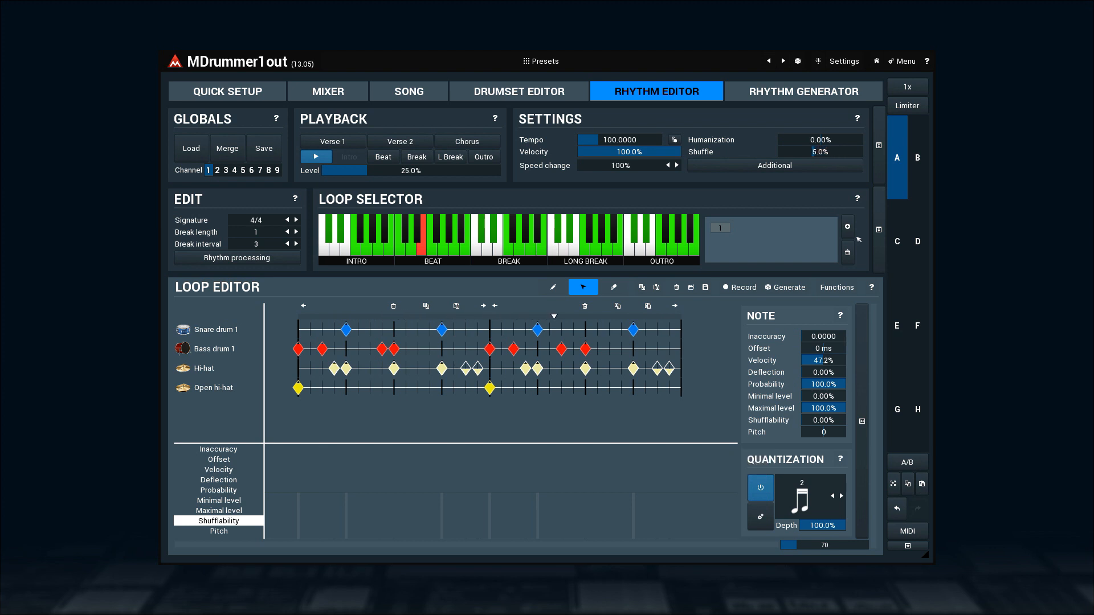
pyautogui.moveTo(822, 421)
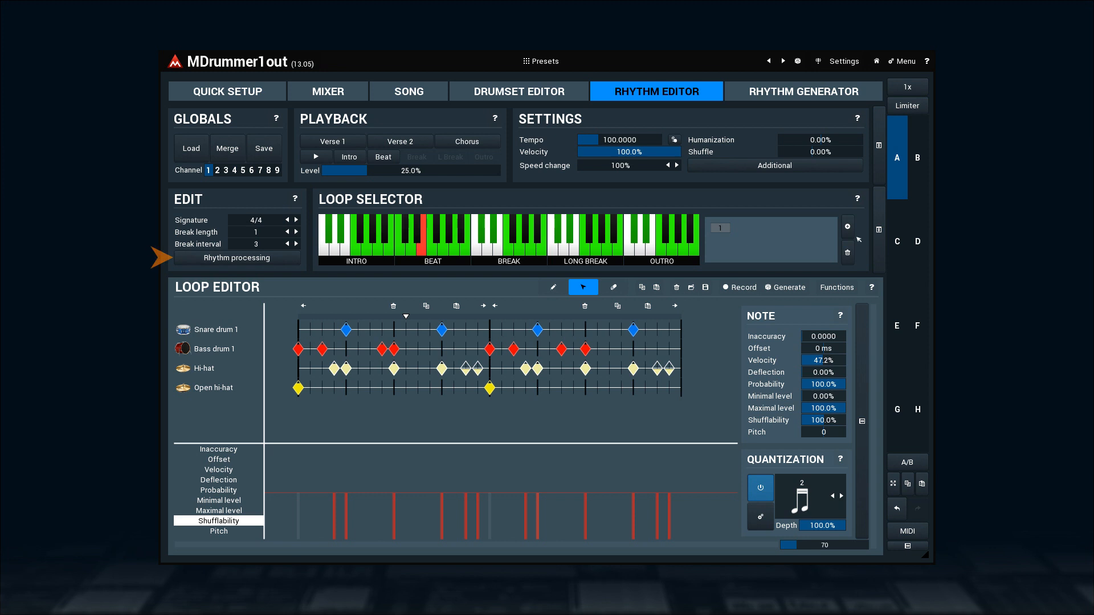
pyautogui.click(835, 287)
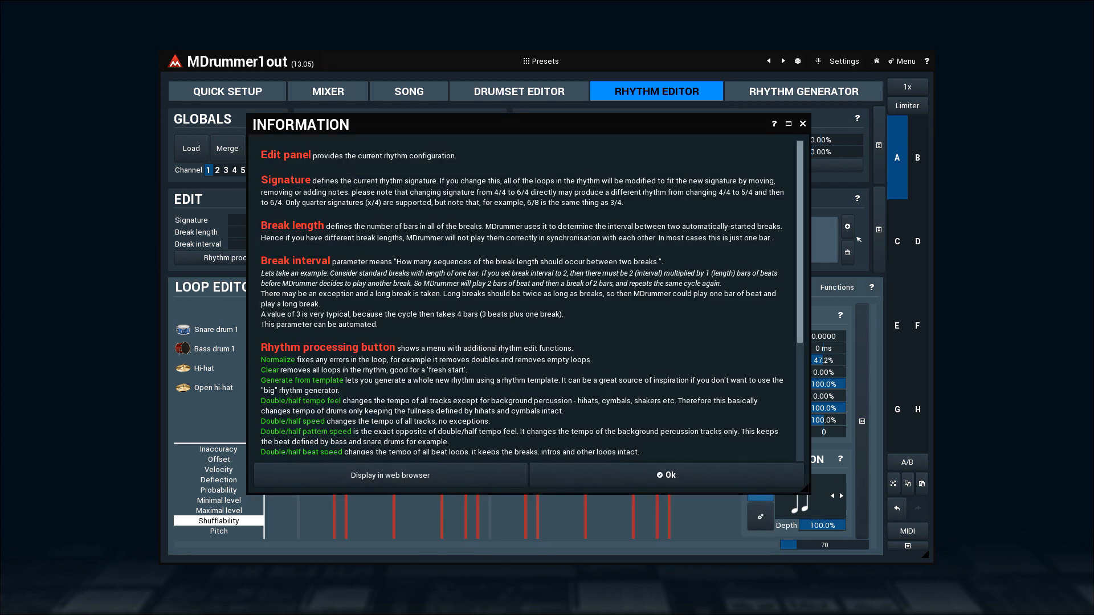
pyautogui.click(664, 475)
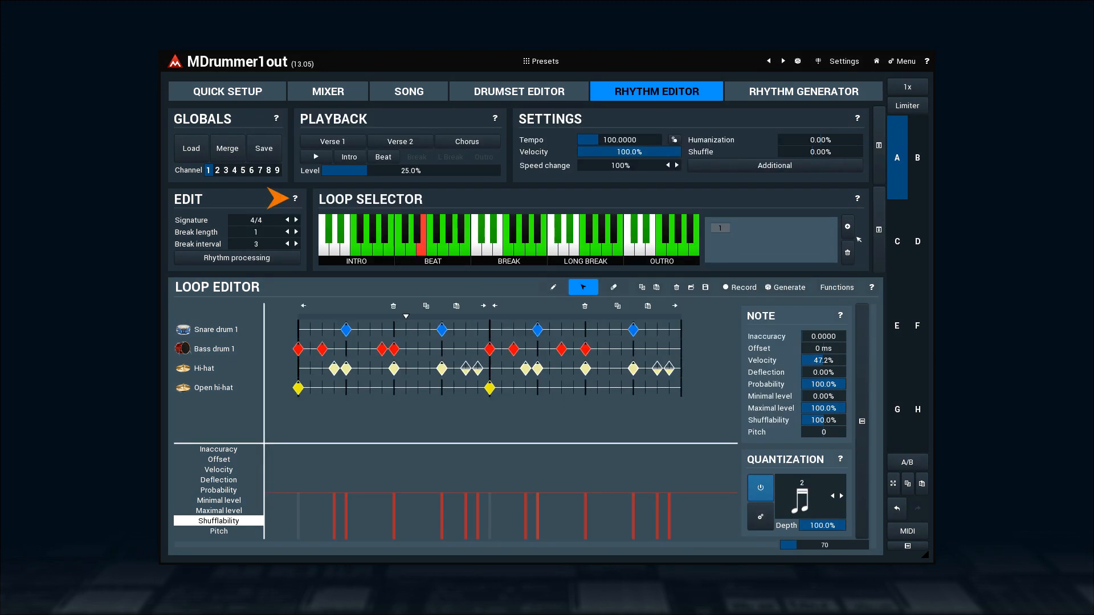